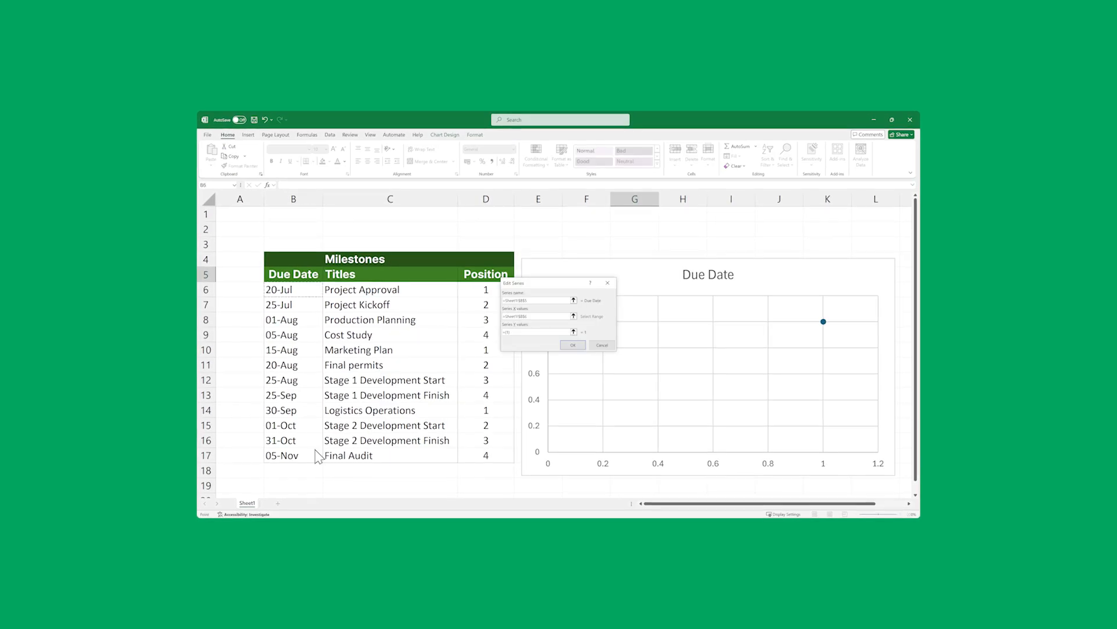
Step: Insert a plain scatter chart from an empty cell so it starts blank beside the table
{"action": "left_click", "coordinate": [572, 344]}
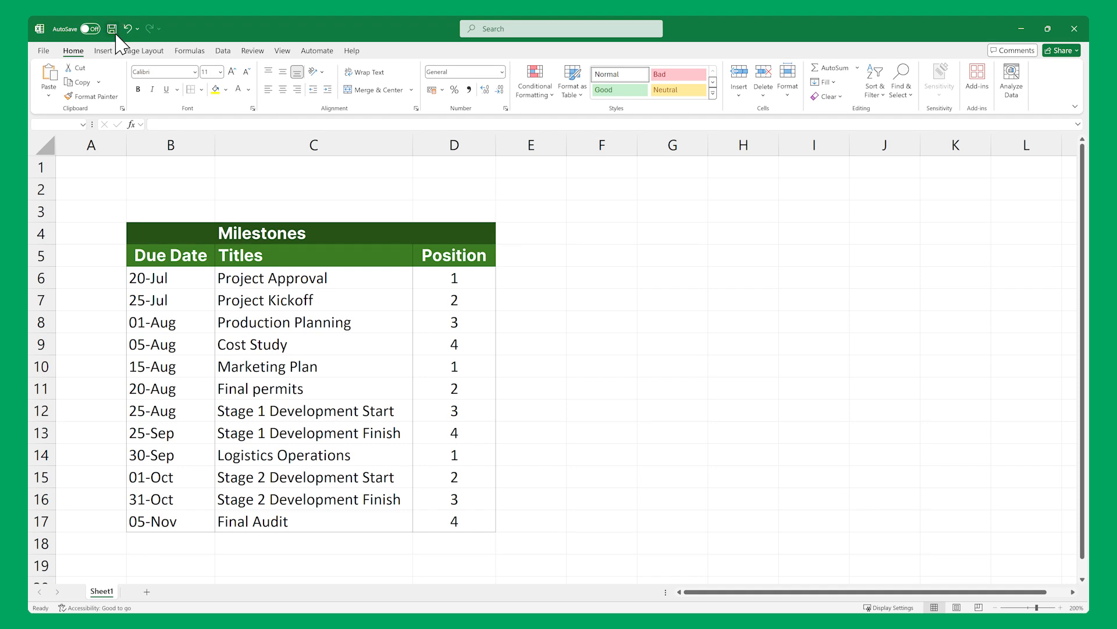
{"action": "left_click", "coordinate": [668, 255]}
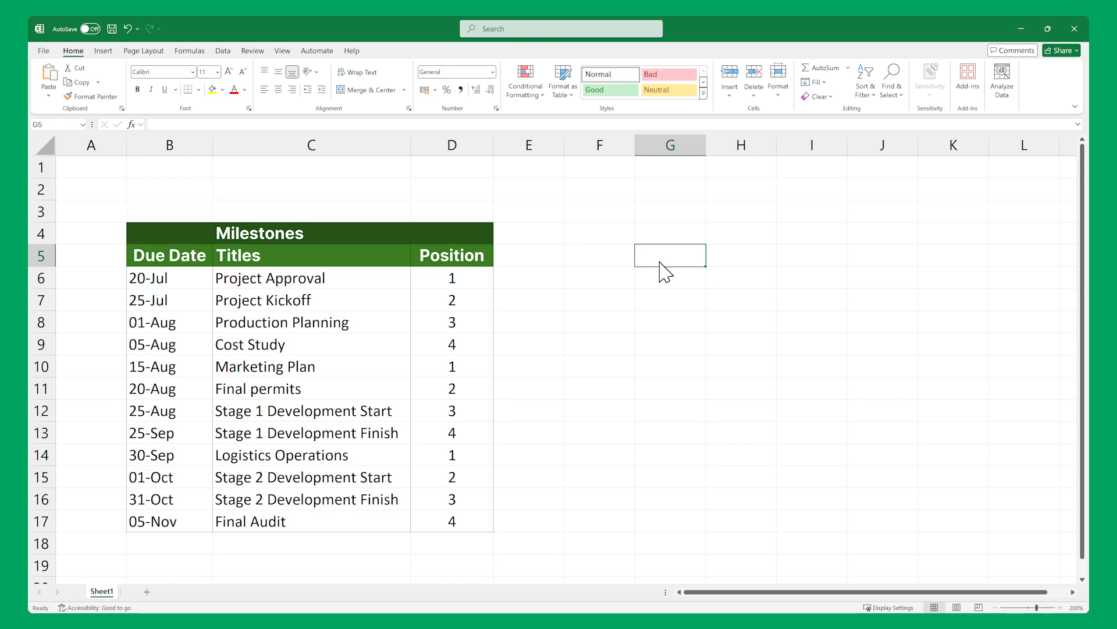
{"action": "left_click", "coordinate": [108, 50]}
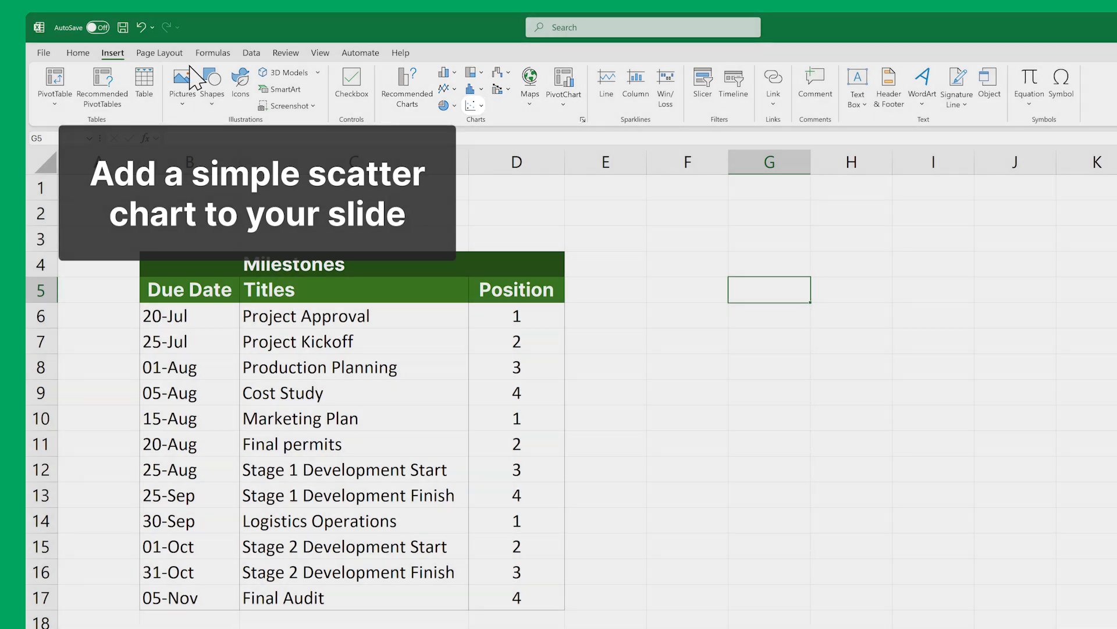
{"action": "left_click", "coordinate": [470, 106]}
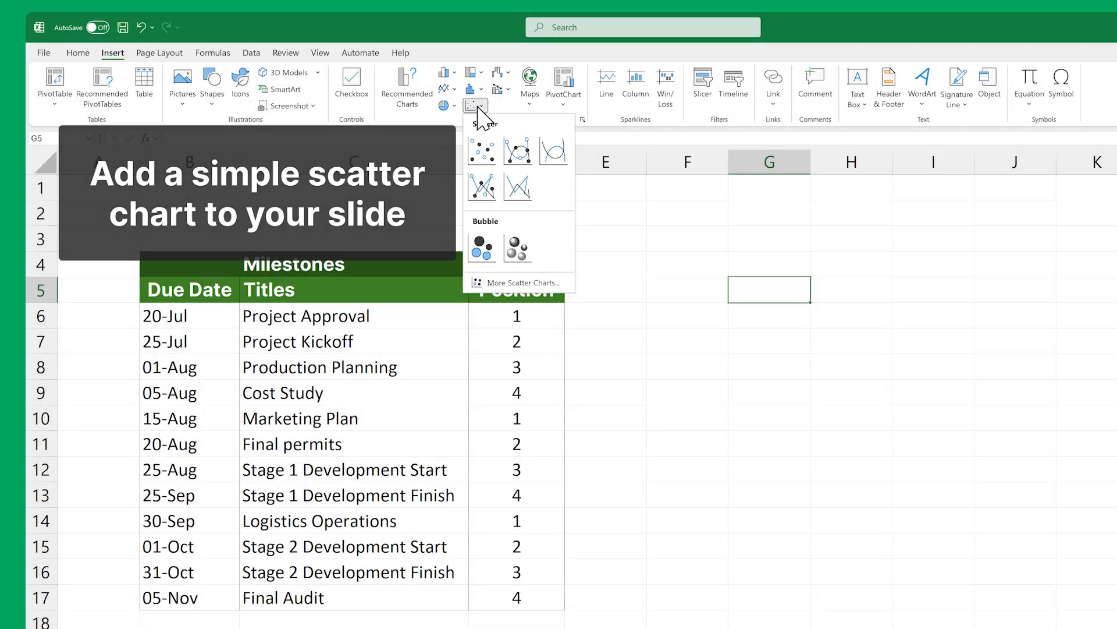
{"action": "left_click", "coordinate": [480, 150]}
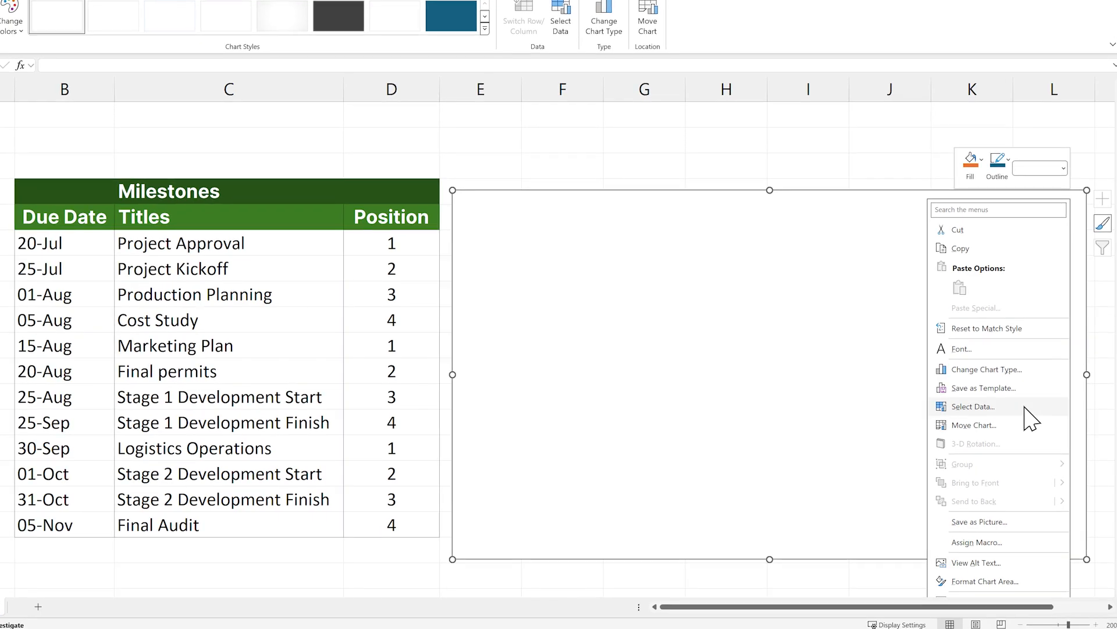
Step: Add a series named from B5 with X values B6:B17 and Y values D6:D17
{"action": "left_click", "coordinate": [973, 407]}
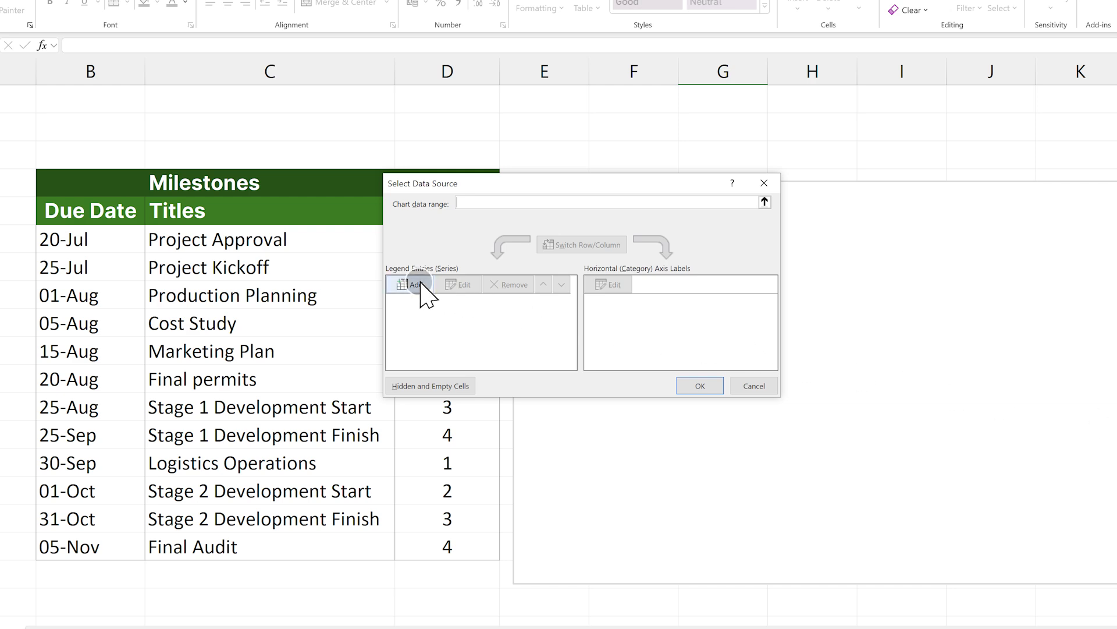
{"action": "left_click", "coordinate": [412, 284]}
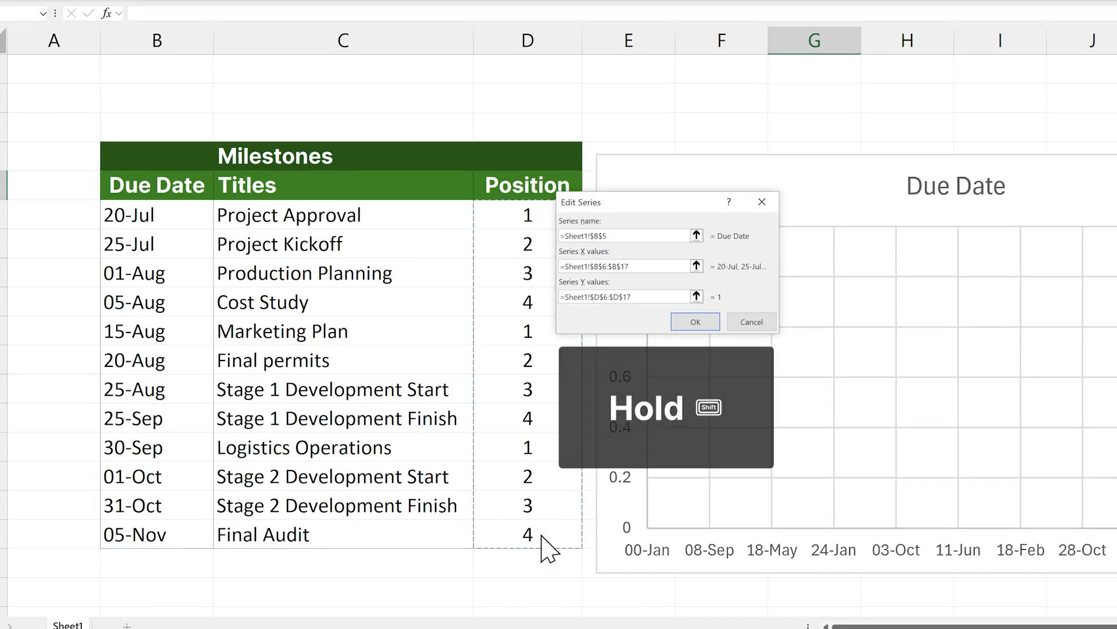
{"action": "left_click", "coordinate": [694, 321]}
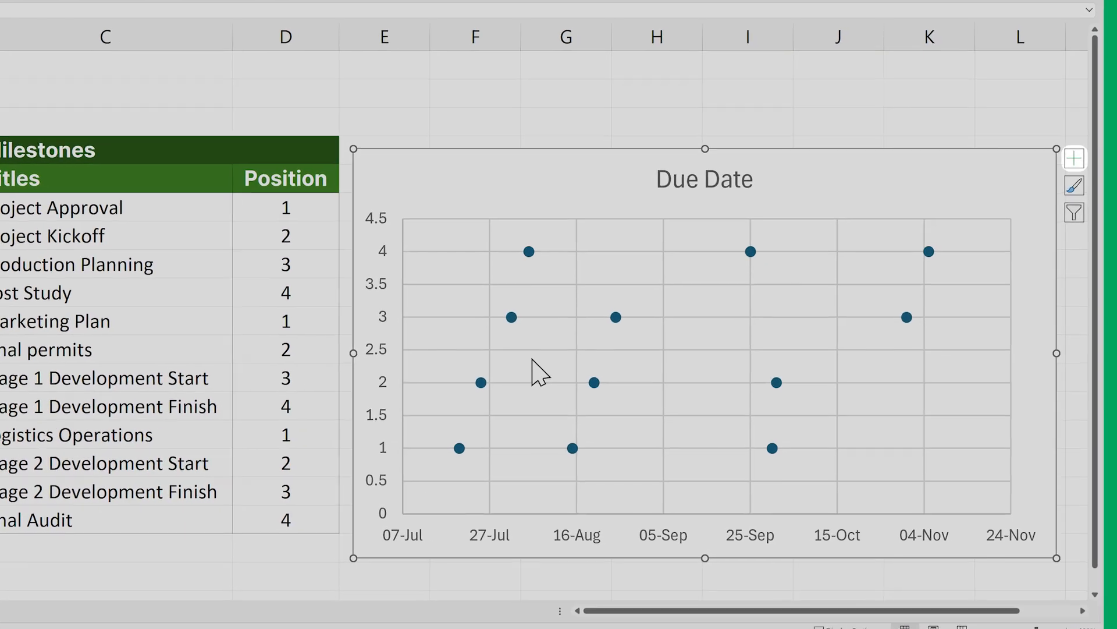
Step: Via Chart Elements, hide the vertical axis and turn on data labels and error bars
{"action": "left_click", "coordinate": [1075, 157]}
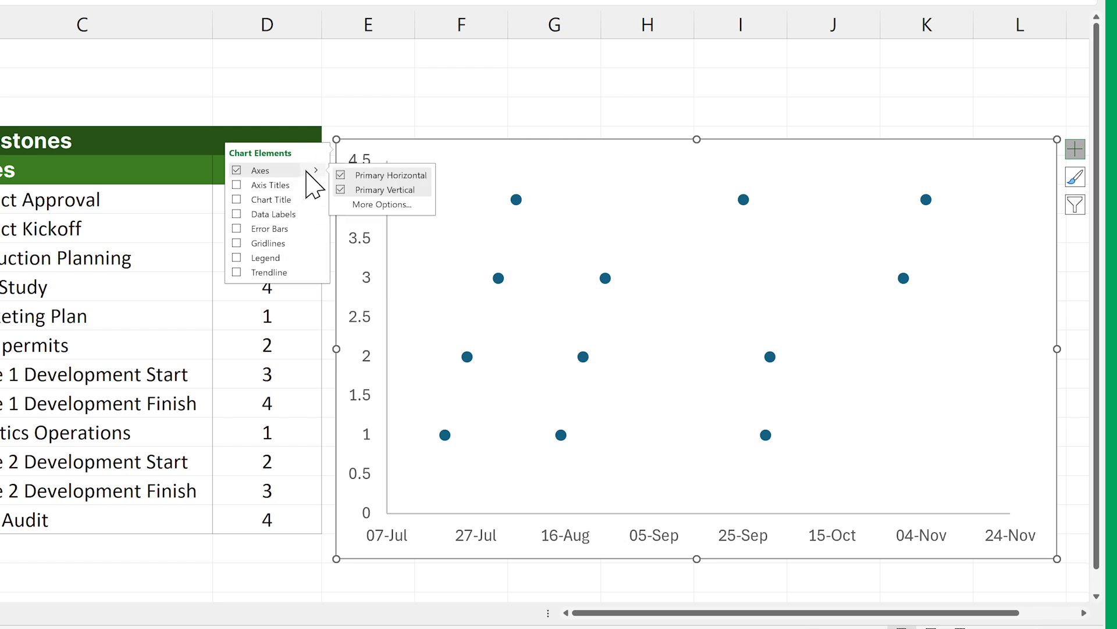
{"action": "mouse_move", "coordinate": [376, 207]}
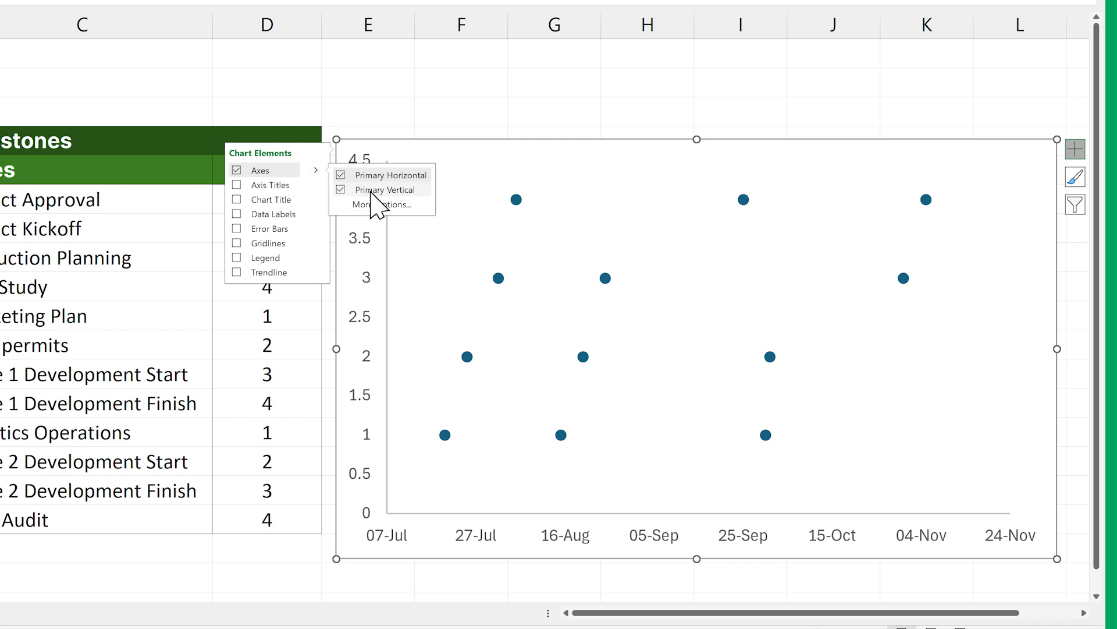
{"action": "left_click", "coordinate": [341, 190]}
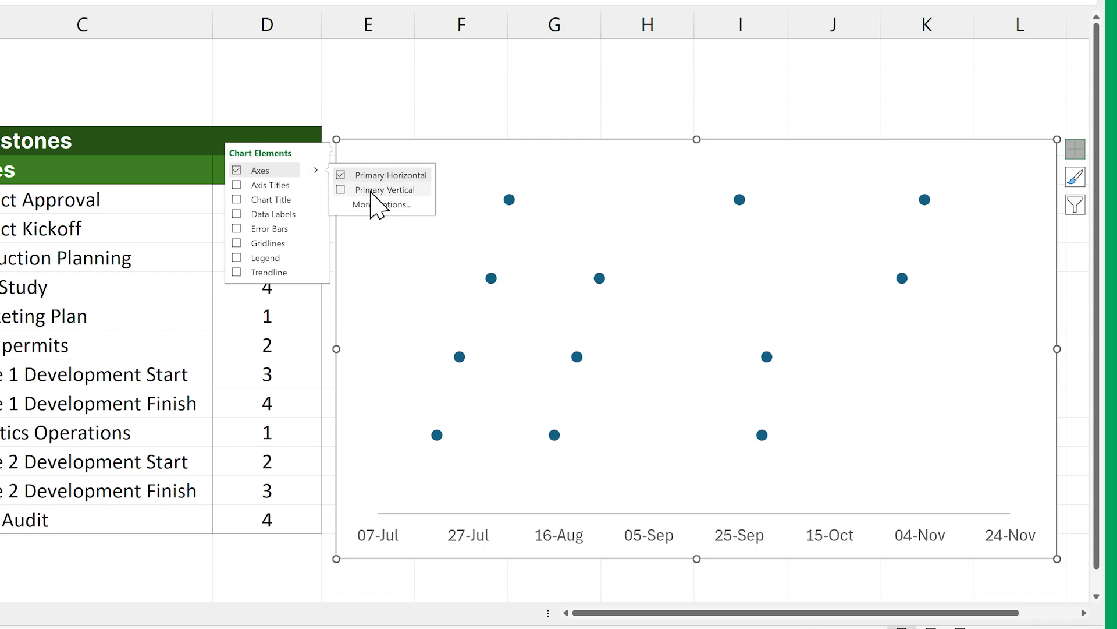
{"action": "left_click", "coordinate": [236, 214]}
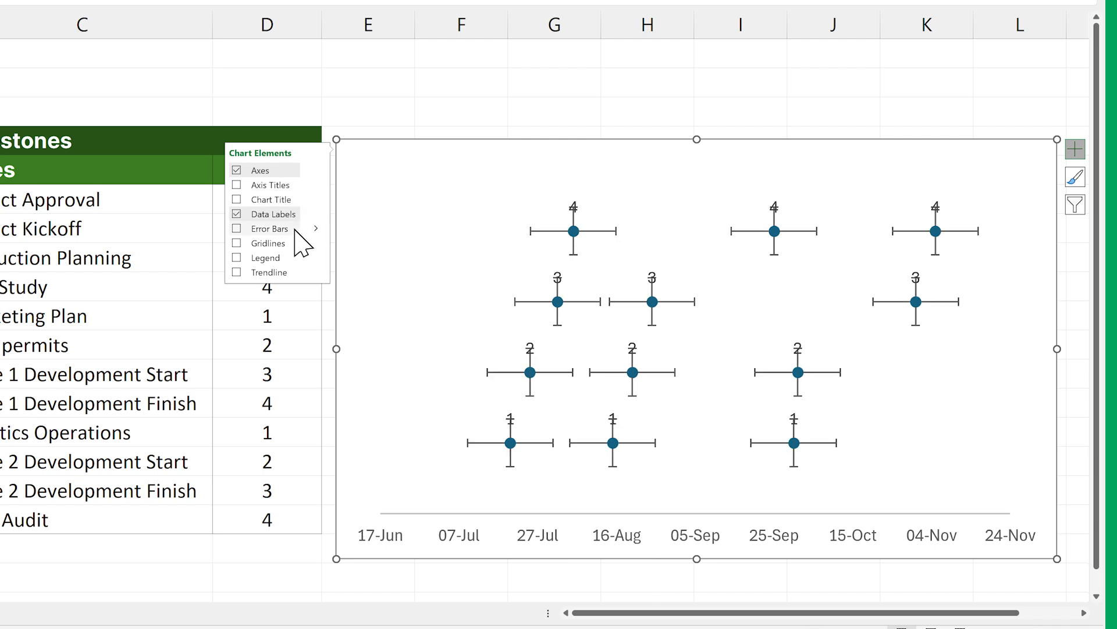
{"action": "left_click", "coordinate": [236, 228]}
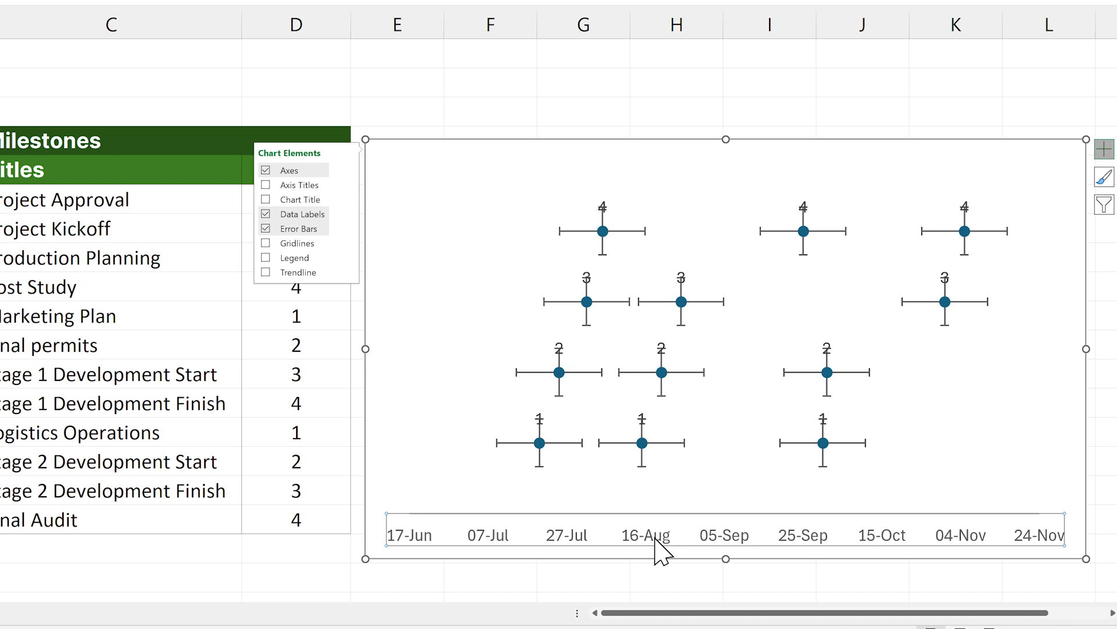
Step: Set the horizontal error bars to No line so they disappear
{"action": "right_click", "coordinate": [662, 541]}
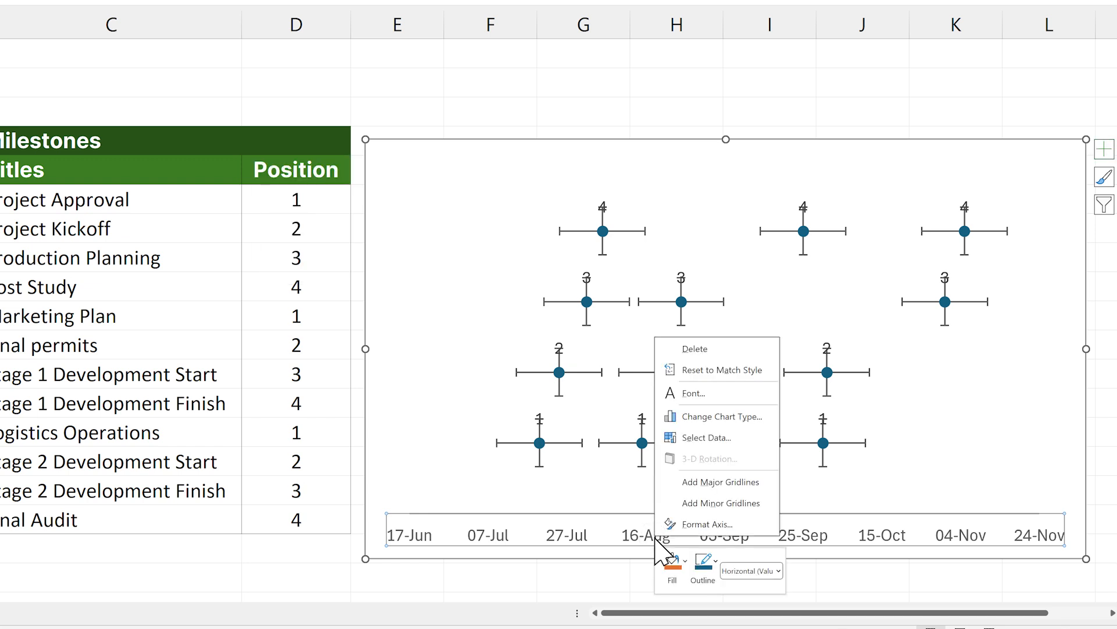
{"action": "left_click", "coordinate": [709, 524]}
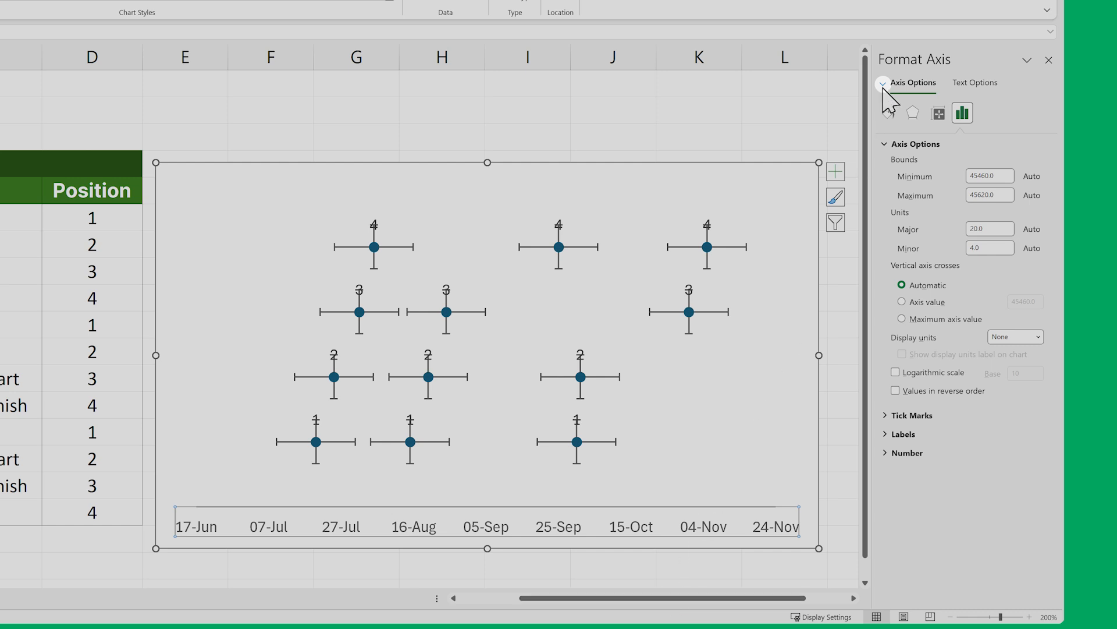
{"action": "left_click", "coordinate": [883, 95]}
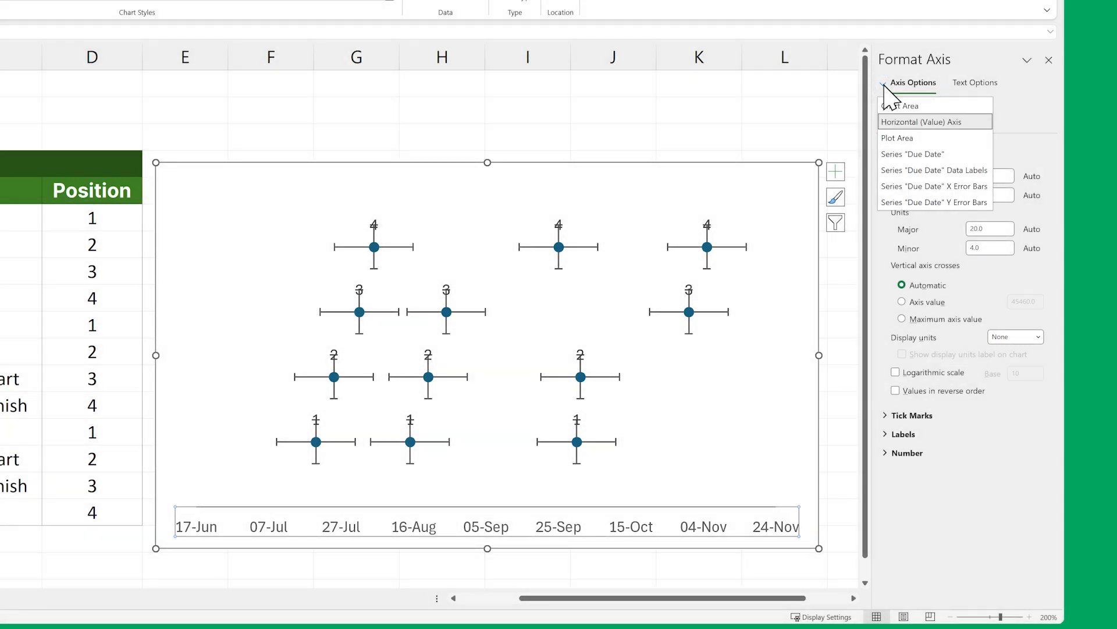
{"action": "left_click", "coordinate": [935, 187]}
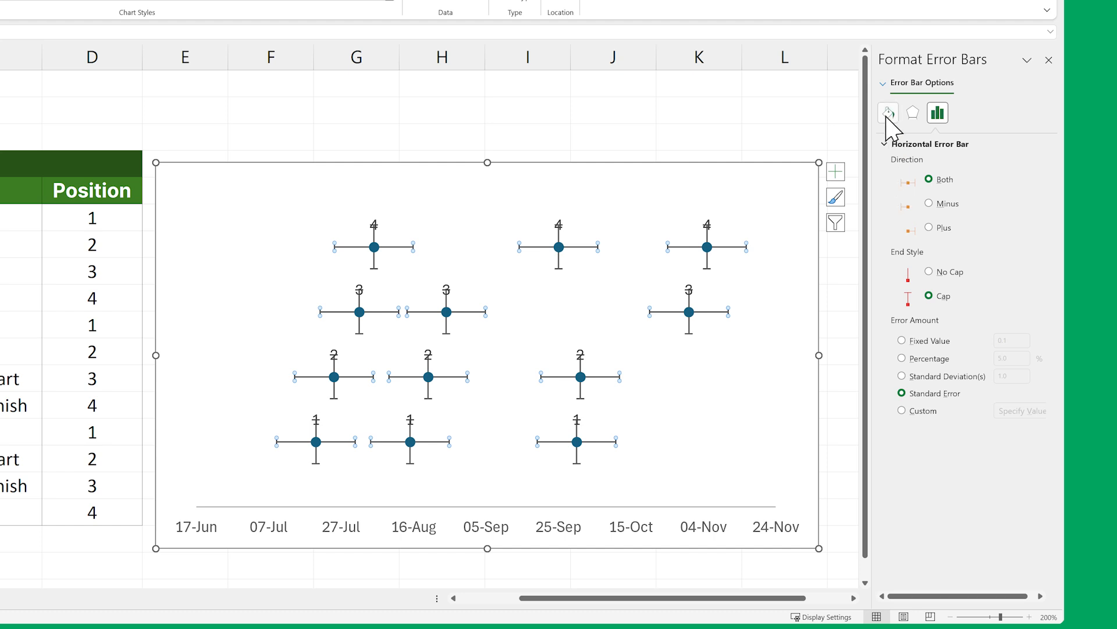
{"action": "left_click", "coordinate": [888, 113]}
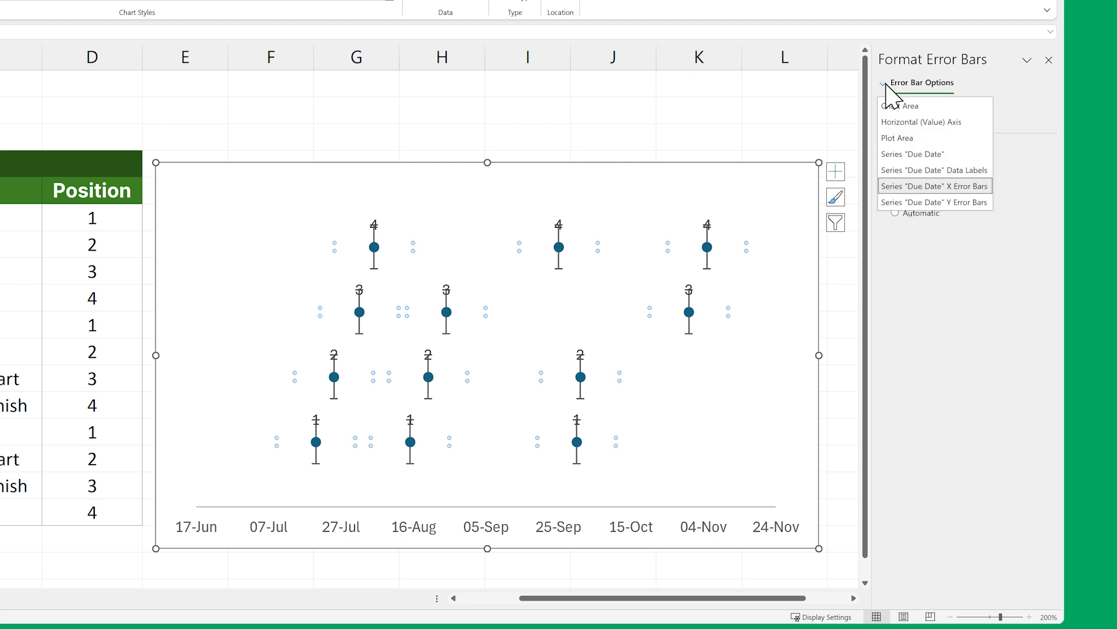
{"action": "mouse_move", "coordinate": [921, 142]}
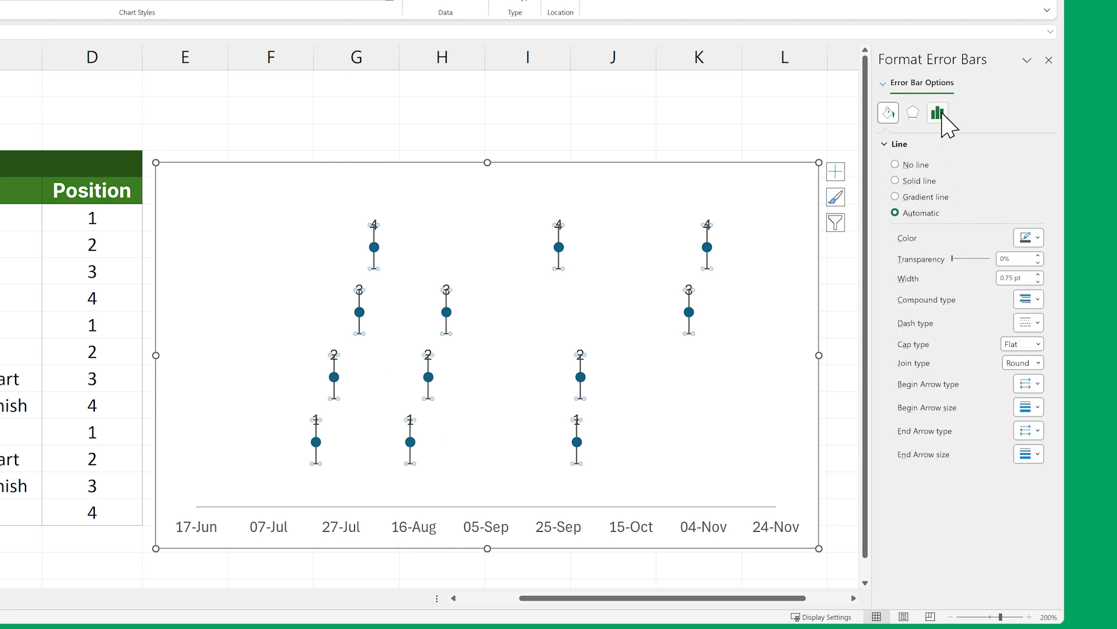
Step: Set the vertical error bars to Minus direction sized as a percentage (100%)
{"action": "left_click", "coordinate": [937, 113]}
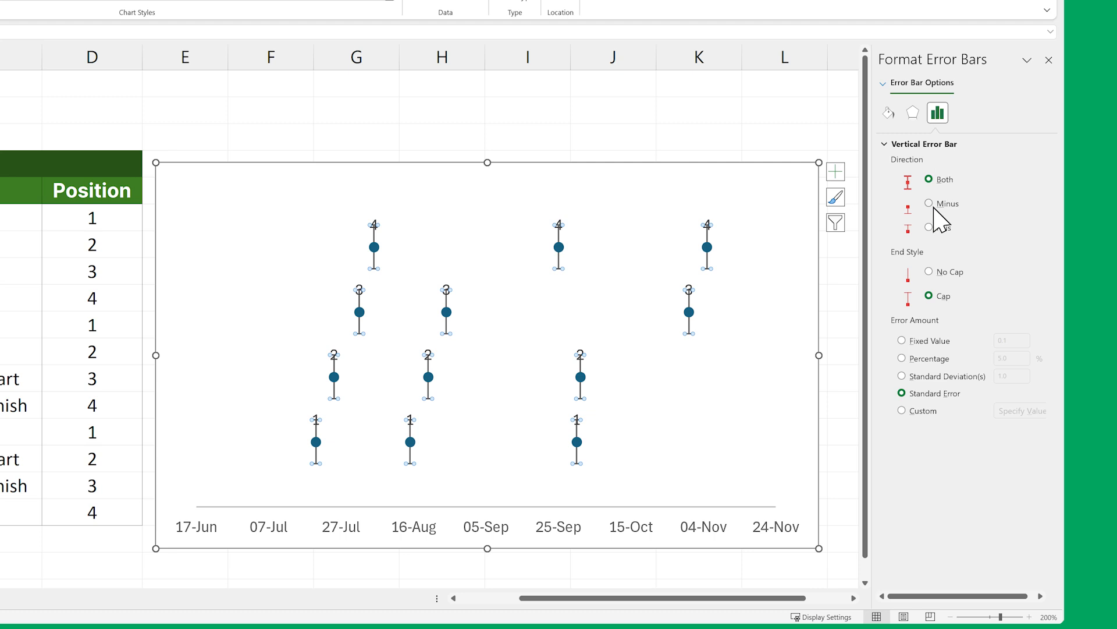
{"action": "left_click", "coordinate": [929, 203]}
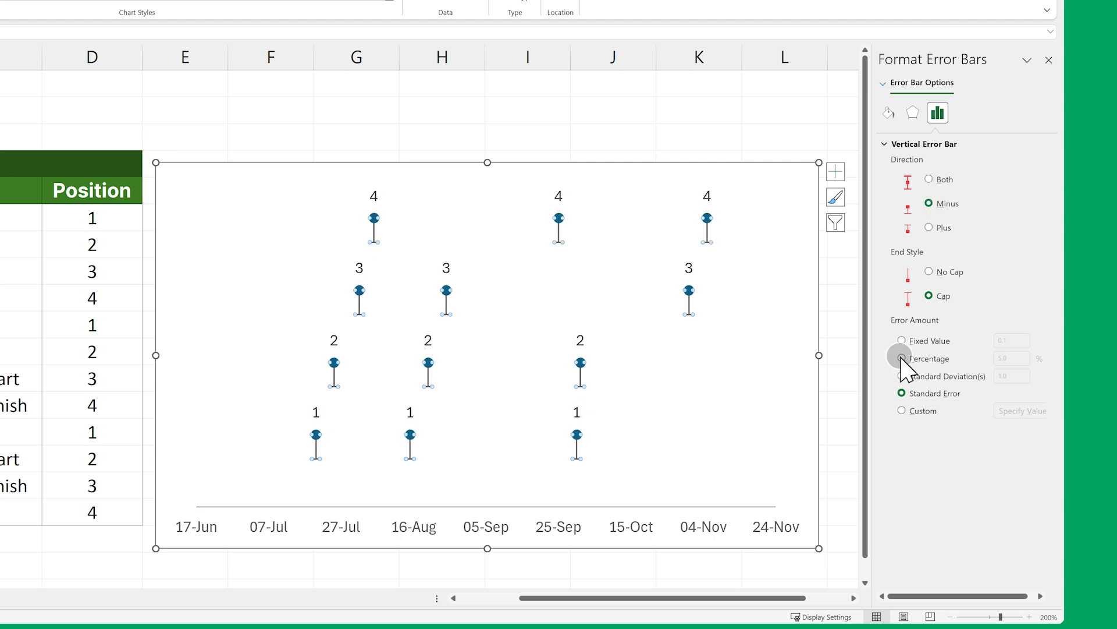
{"action": "left_click", "coordinate": [902, 358]}
{"action": "type", "text": "100"}
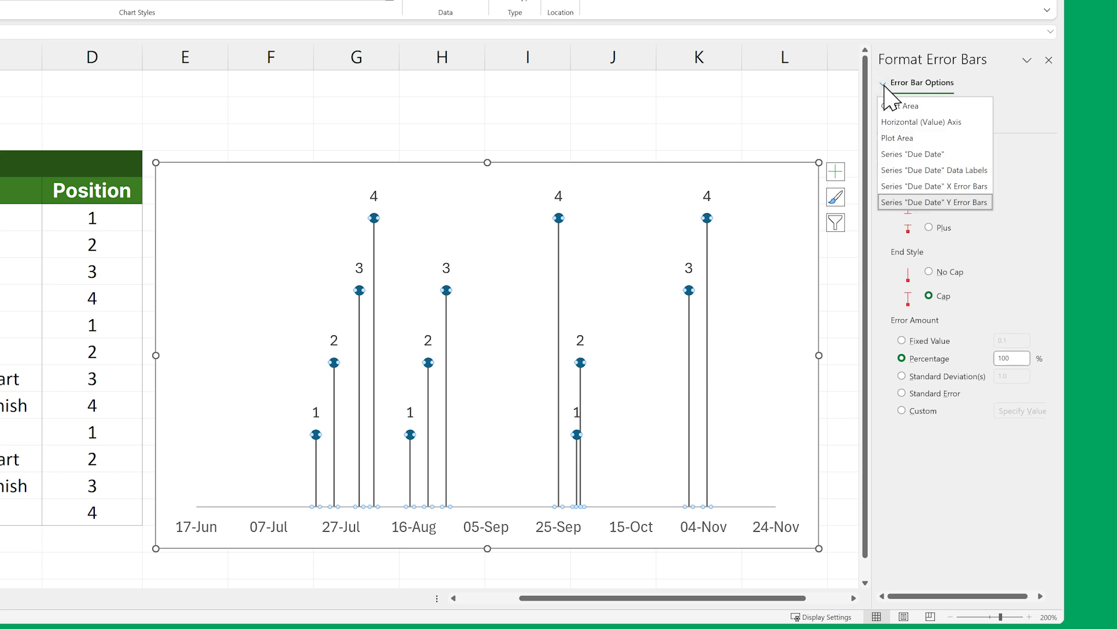
{"action": "mouse_move", "coordinate": [953, 181]}
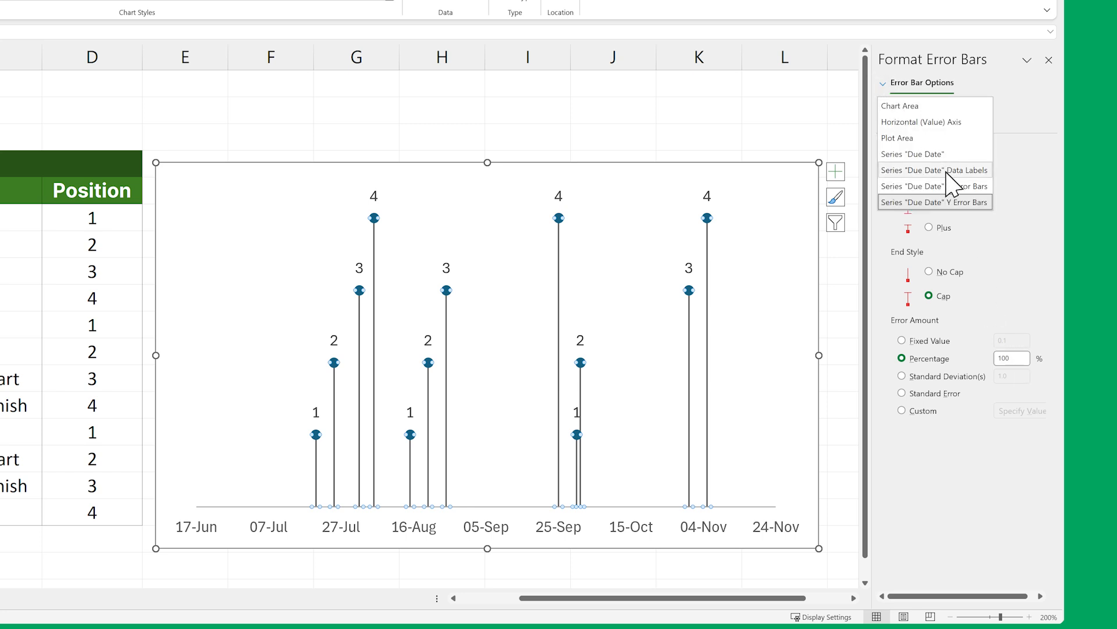
Step: Make the data labels show titles from C6:C17 instead of the Y values
{"action": "left_click", "coordinate": [935, 170]}
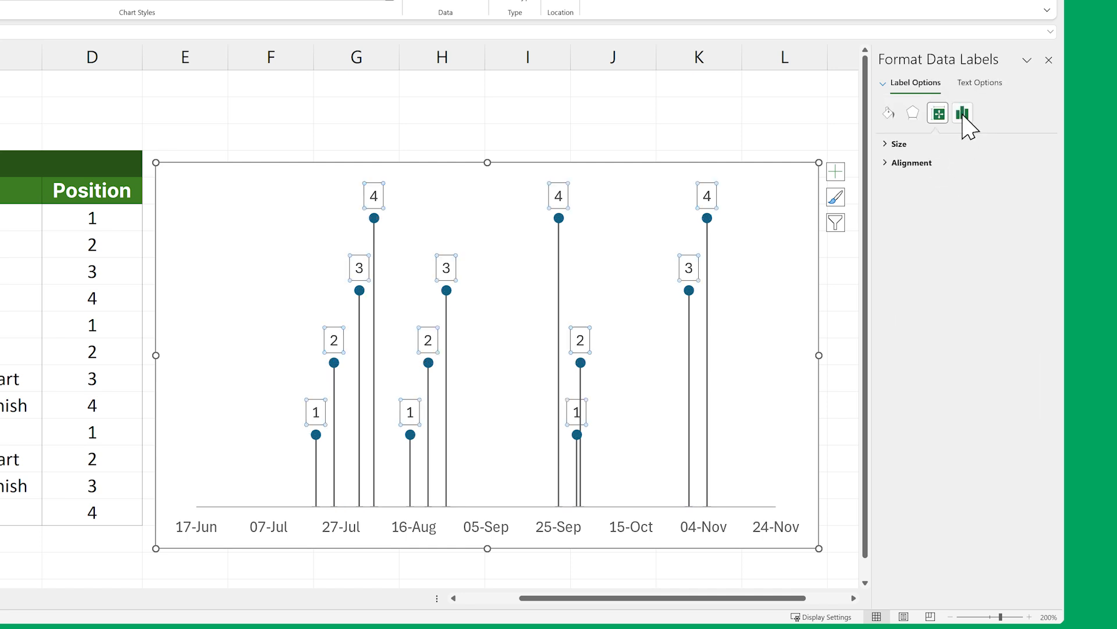
{"action": "left_click", "coordinate": [963, 113]}
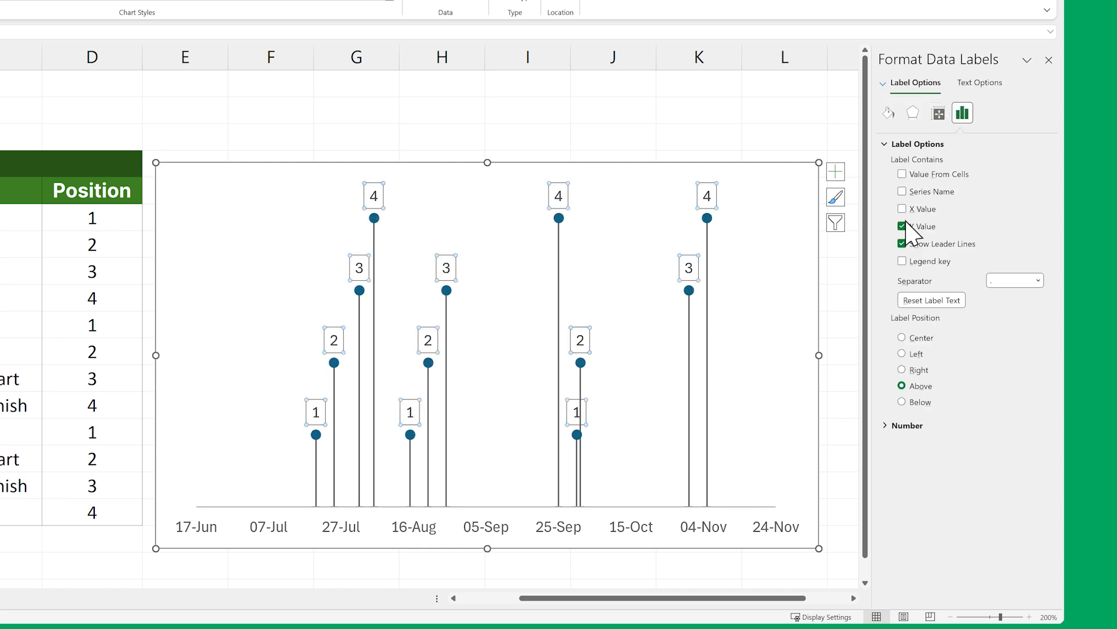
{"action": "left_click", "coordinate": [901, 226]}
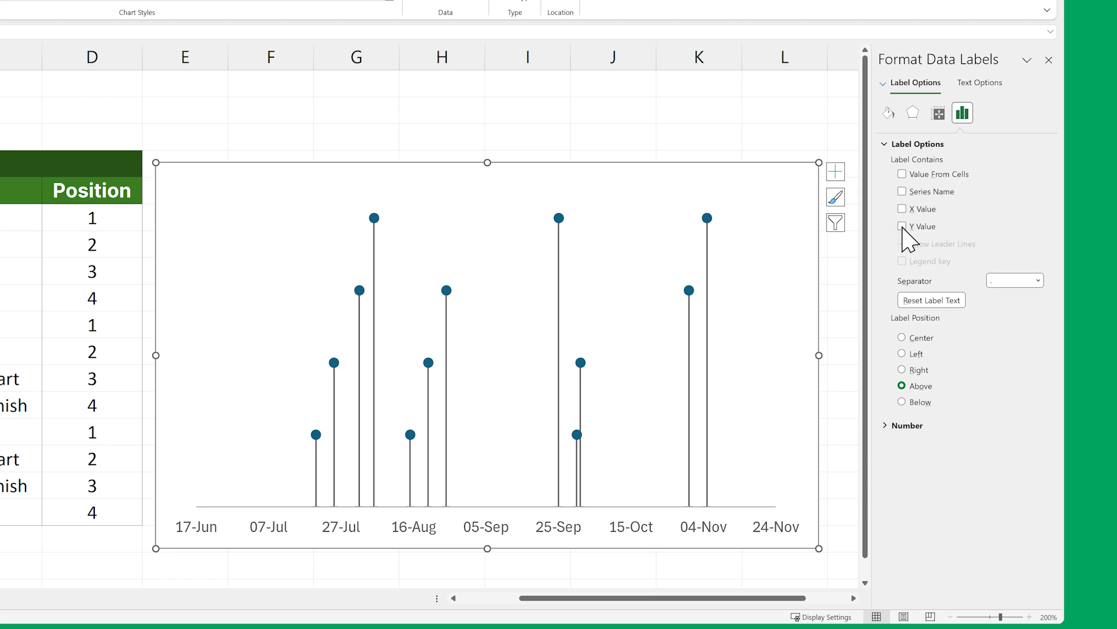
{"action": "left_click", "coordinate": [902, 173]}
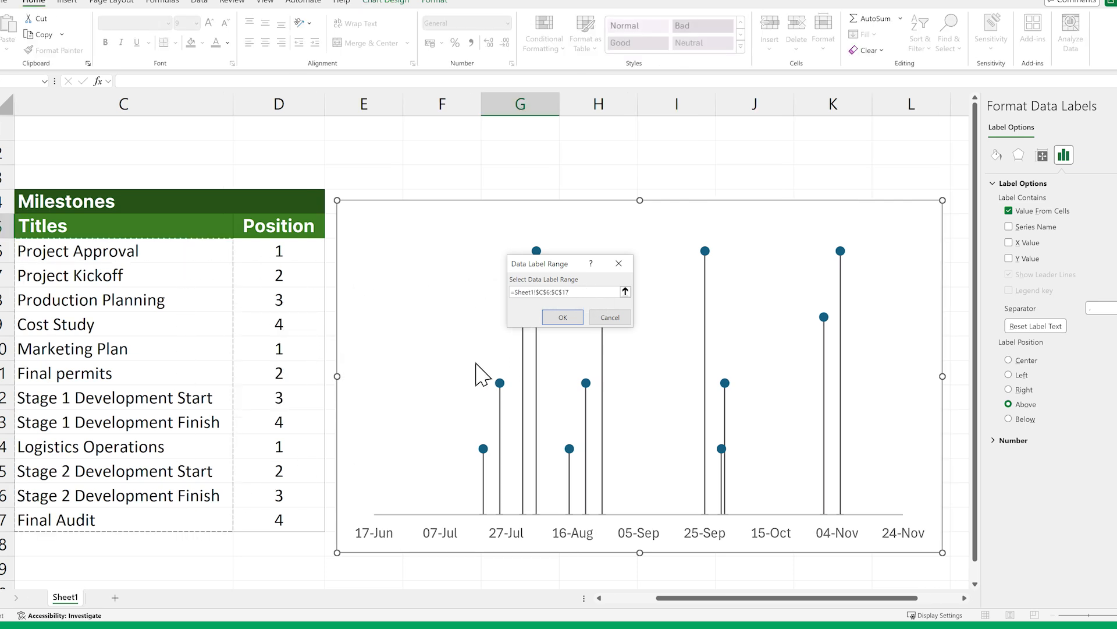
{"action": "left_click", "coordinate": [561, 316]}
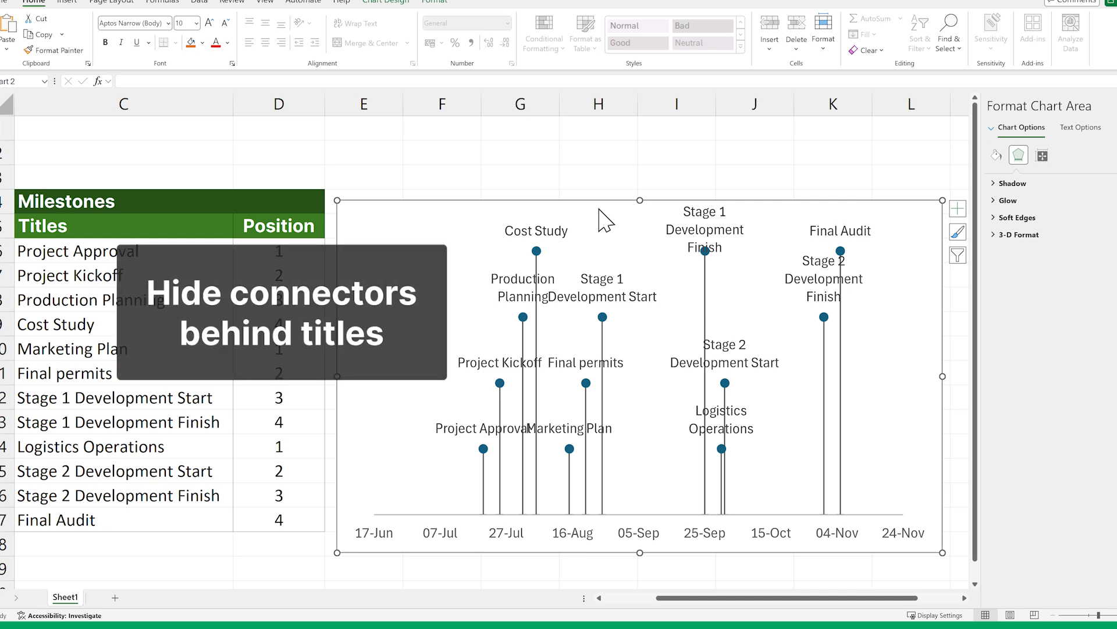
Step: Give the milestone title labels a solid fill so connector lines are hidden behind them
{"action": "left_click", "coordinate": [705, 229]}
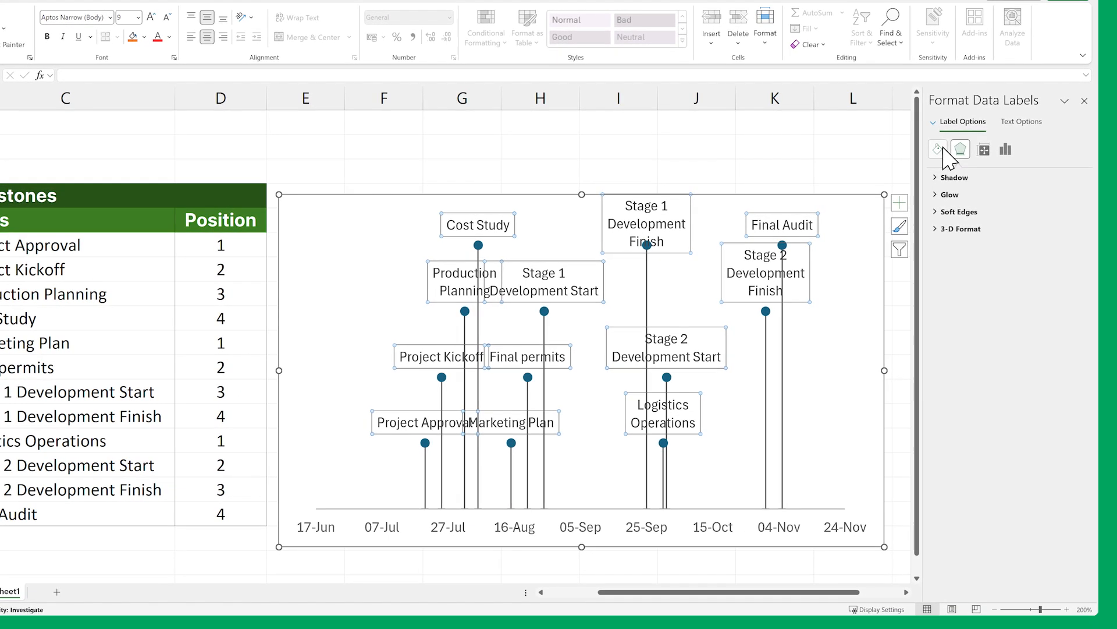
{"action": "left_click", "coordinate": [936, 149]}
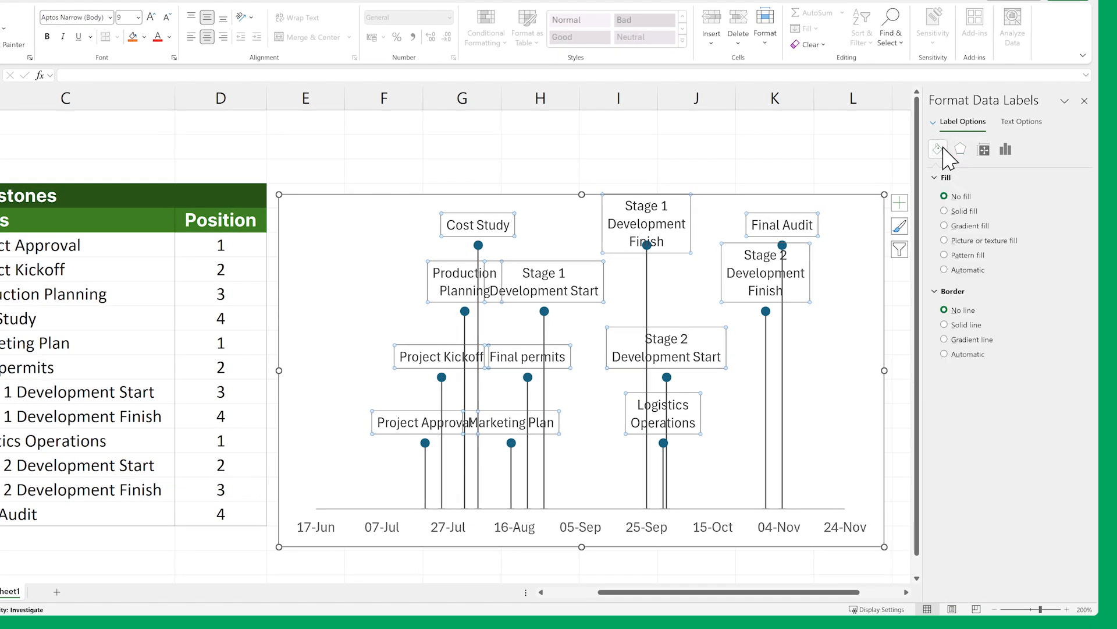
{"action": "left_click", "coordinate": [946, 210]}
{"action": "type", "text": "2.5"}
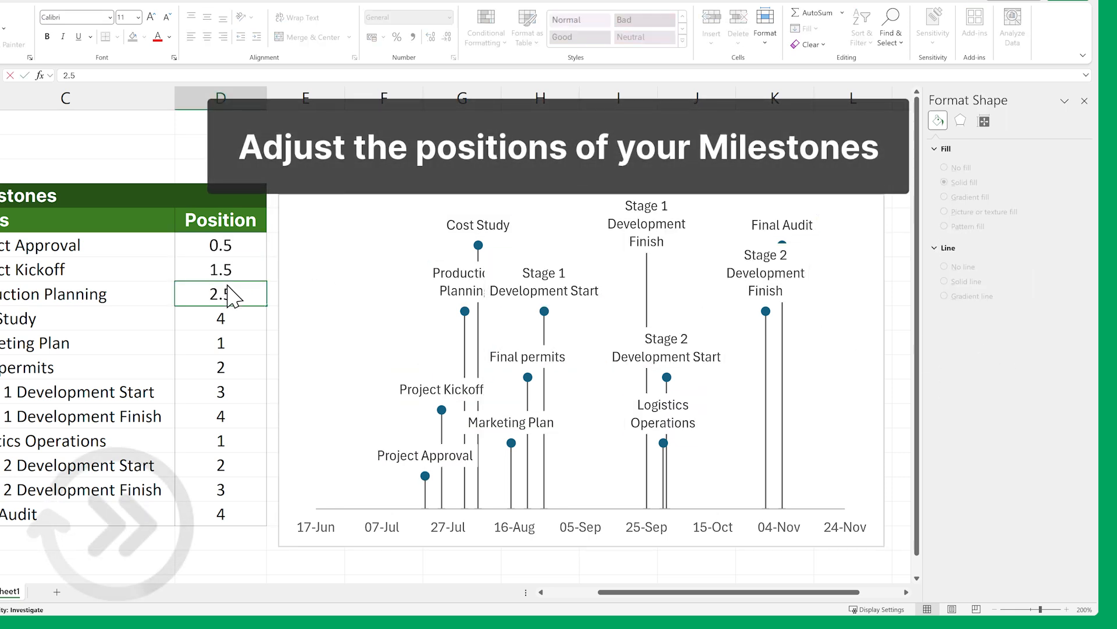
Step: Edit a Position cell to restagger the milestone heights (values like 0.5, 1.5, 2.5)
{"action": "left_click", "coordinate": [220, 465]}
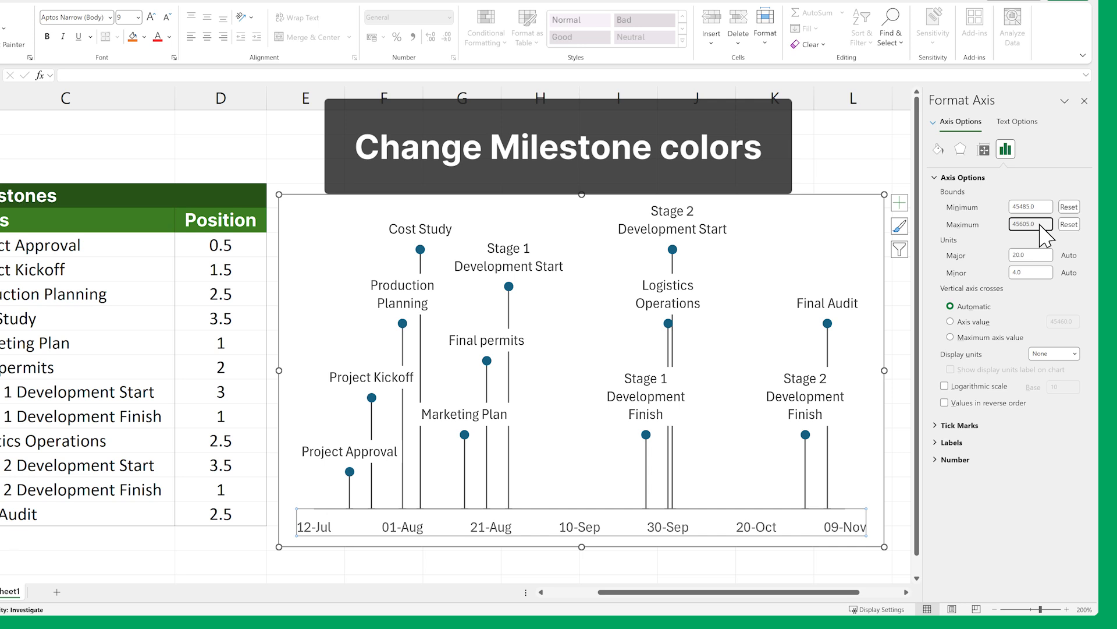
Step: Turn on Vary colors by point for the milestone marker series
{"action": "left_click", "coordinate": [826, 325]}
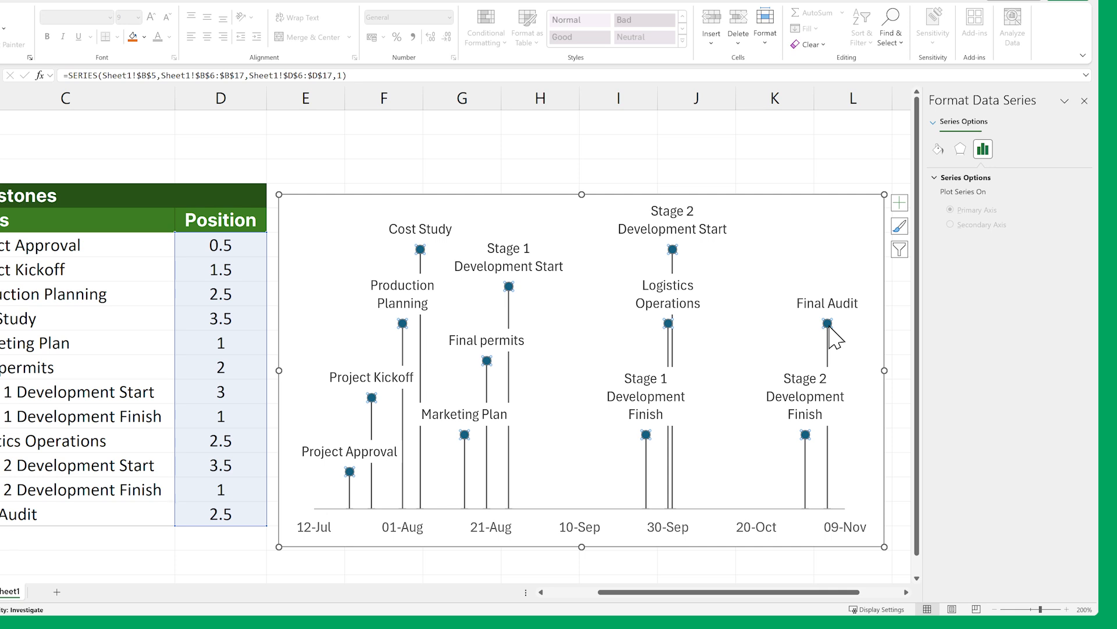
{"action": "left_click", "coordinate": [939, 149]}
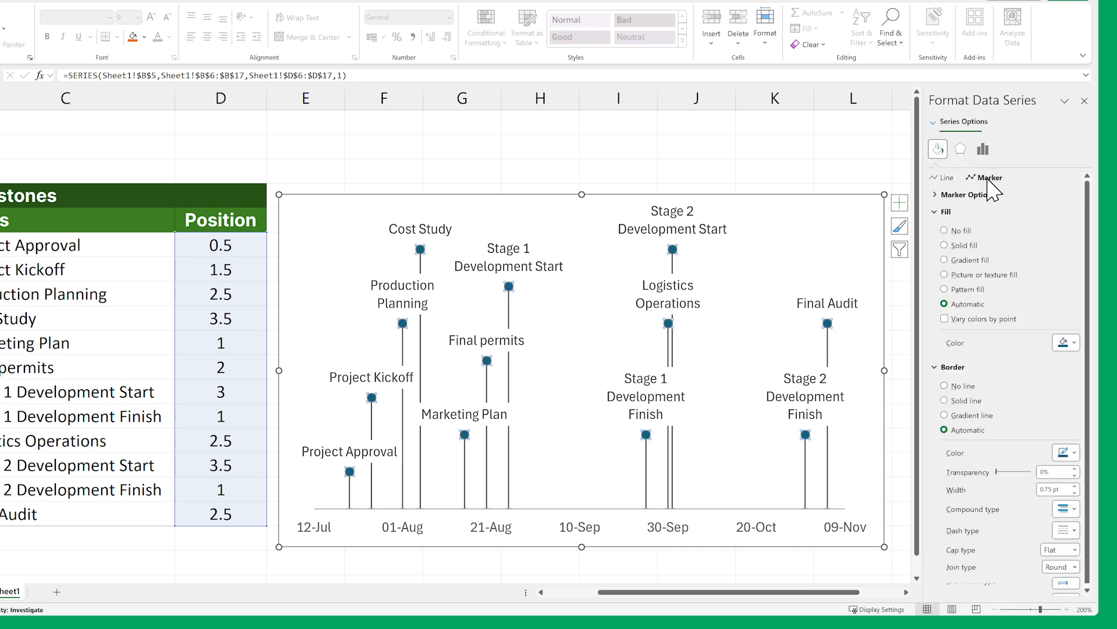
{"action": "mouse_move", "coordinate": [977, 245]}
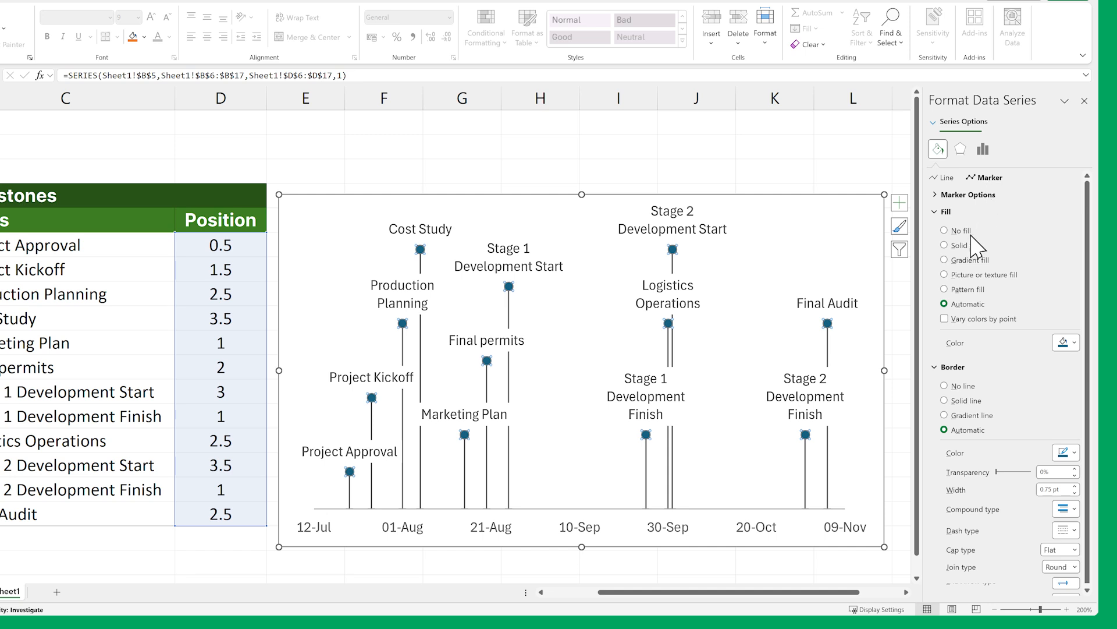
{"action": "left_click", "coordinate": [947, 319]}
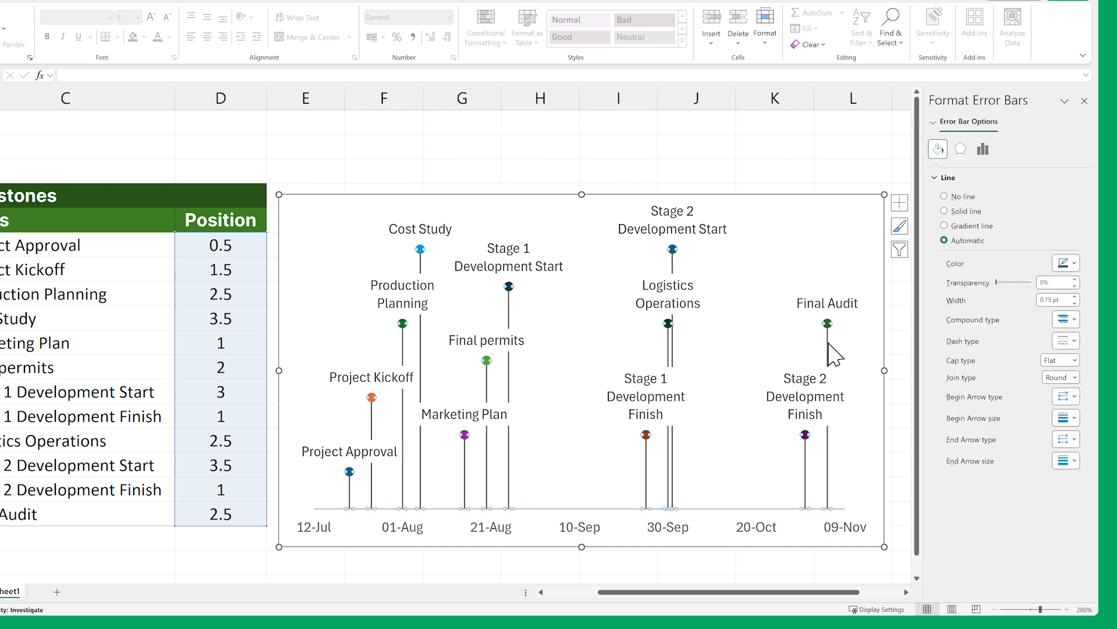
{"action": "mouse_move", "coordinate": [1021, 294]}
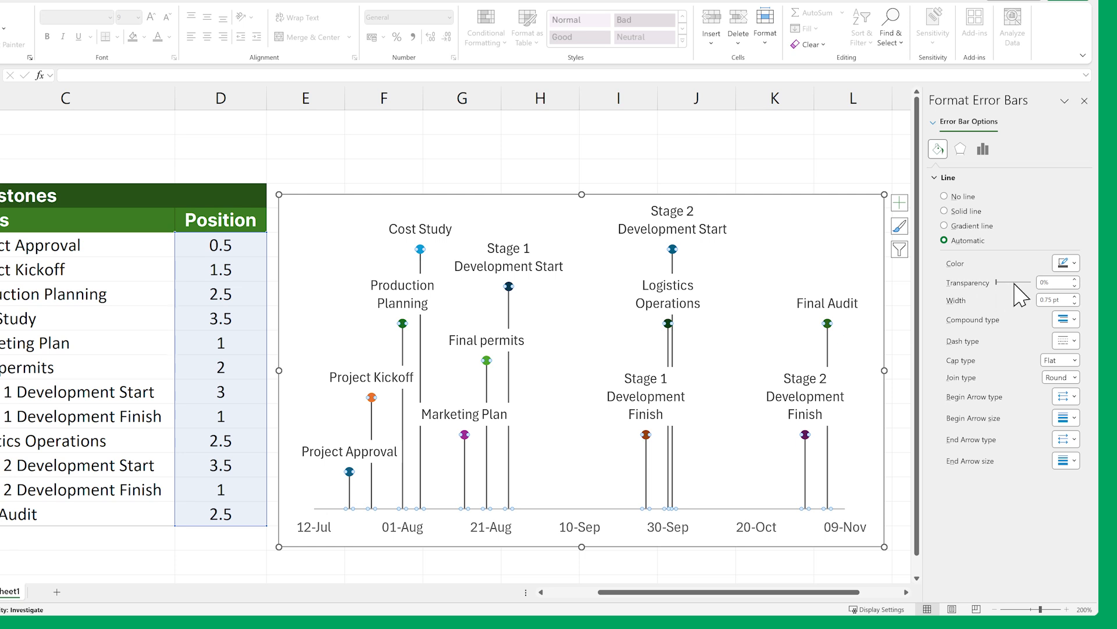
Step: Adjust the line style of the milestone connector error bars
{"action": "left_click", "coordinate": [944, 211]}
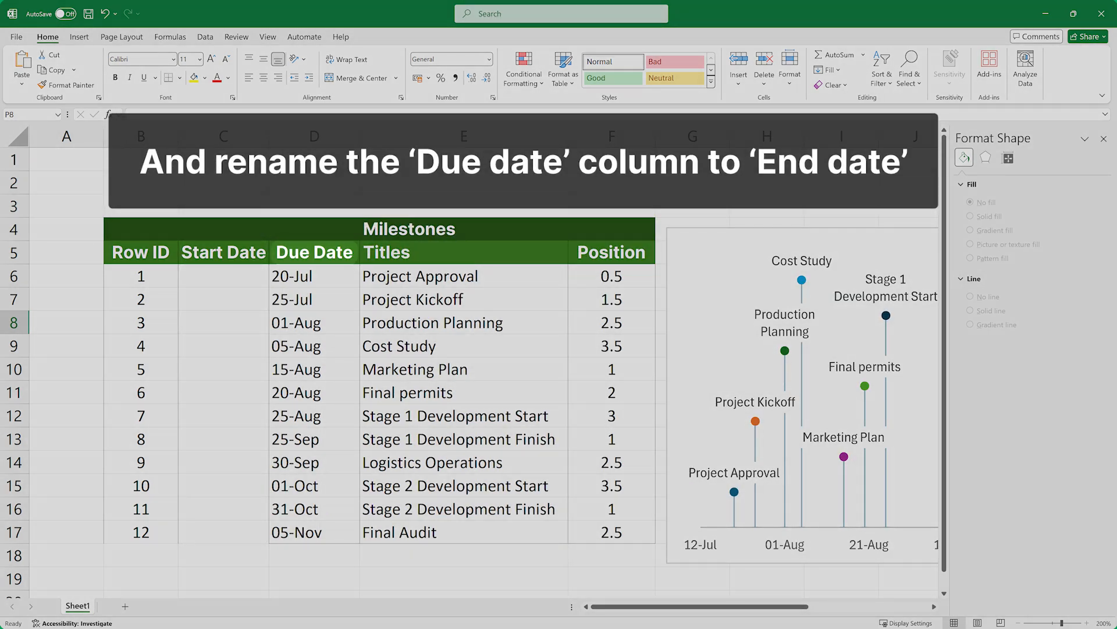
Step: Finish renaming the Due Date header to End Date and save the workbook
{"action": "left_click", "coordinate": [89, 14]}
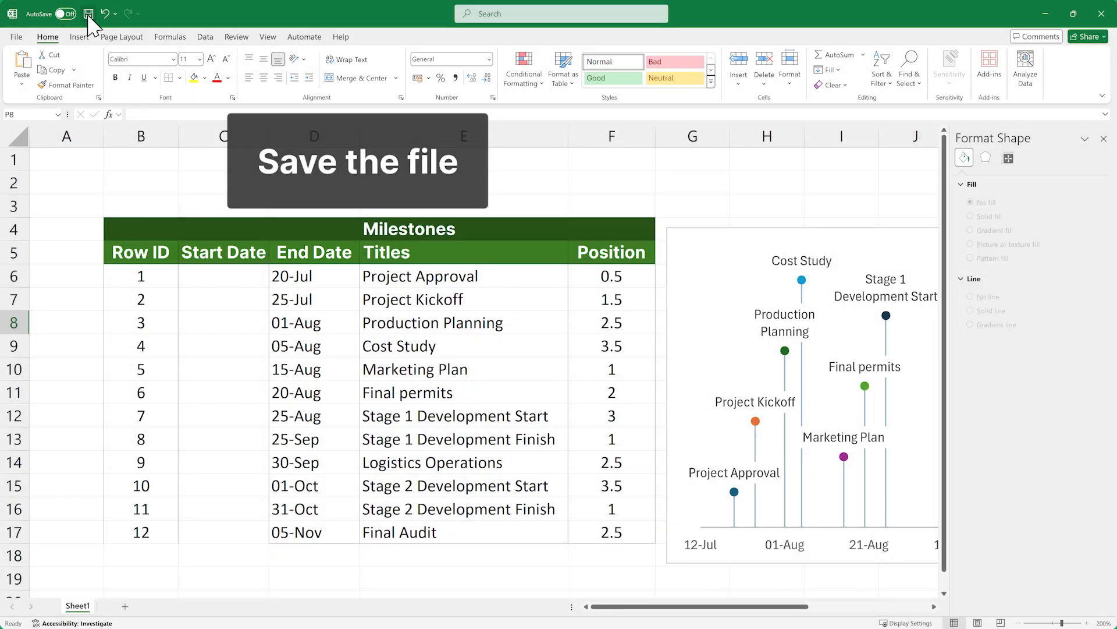
{"action": "left_click", "coordinate": [89, 12]}
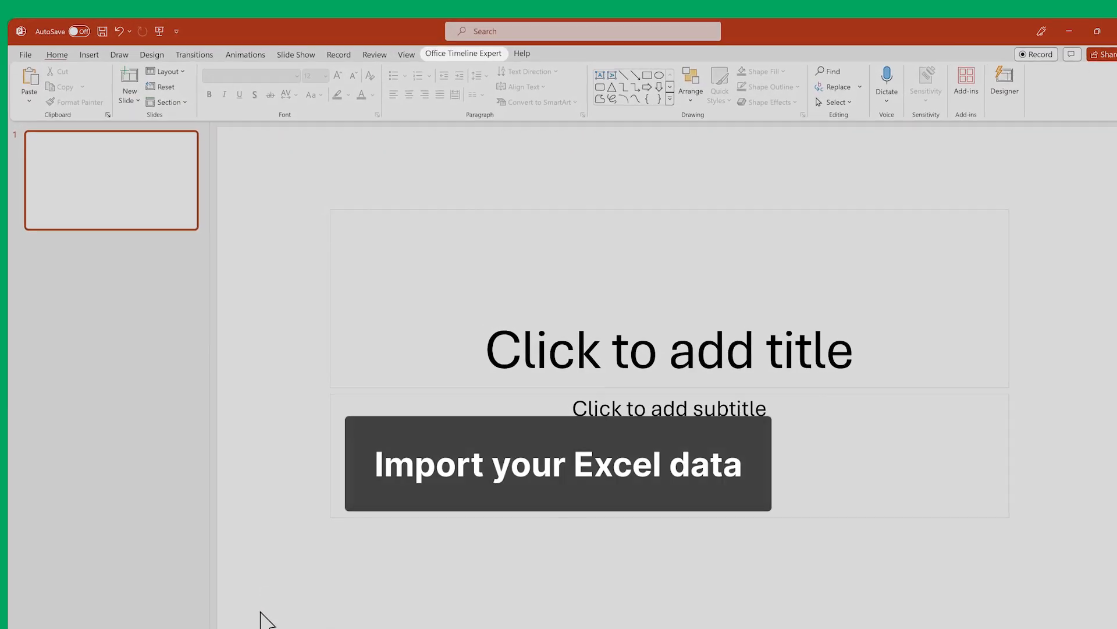
Step: Start an Office Timeline import from Microsoft Excel via the Expert tab's Import/Export
{"action": "left_click", "coordinate": [463, 54]}
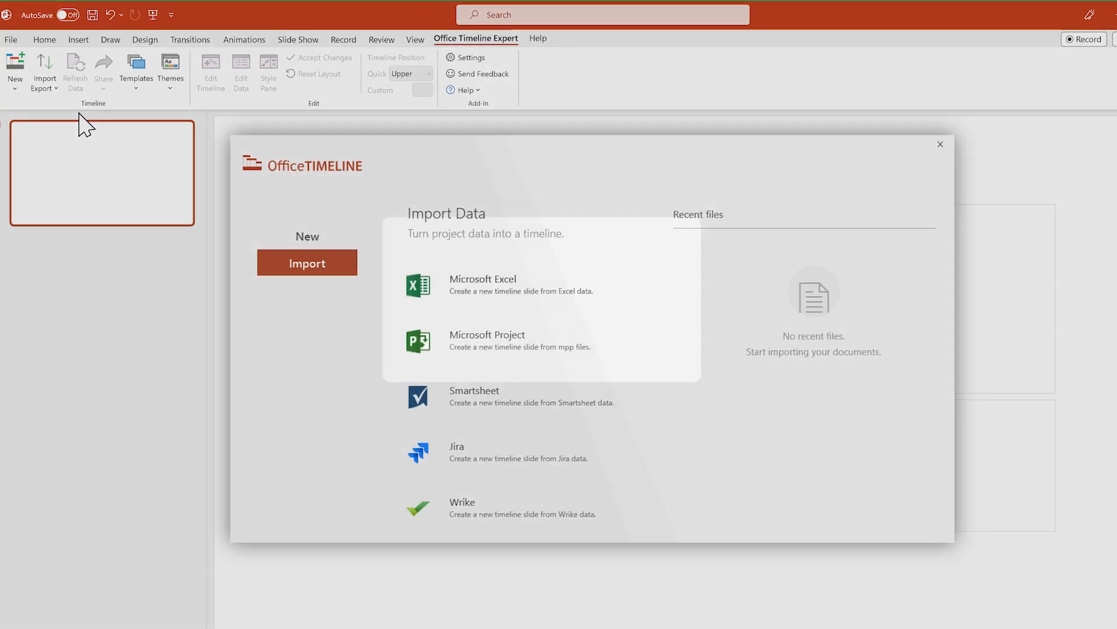
{"action": "left_click", "coordinate": [482, 278]}
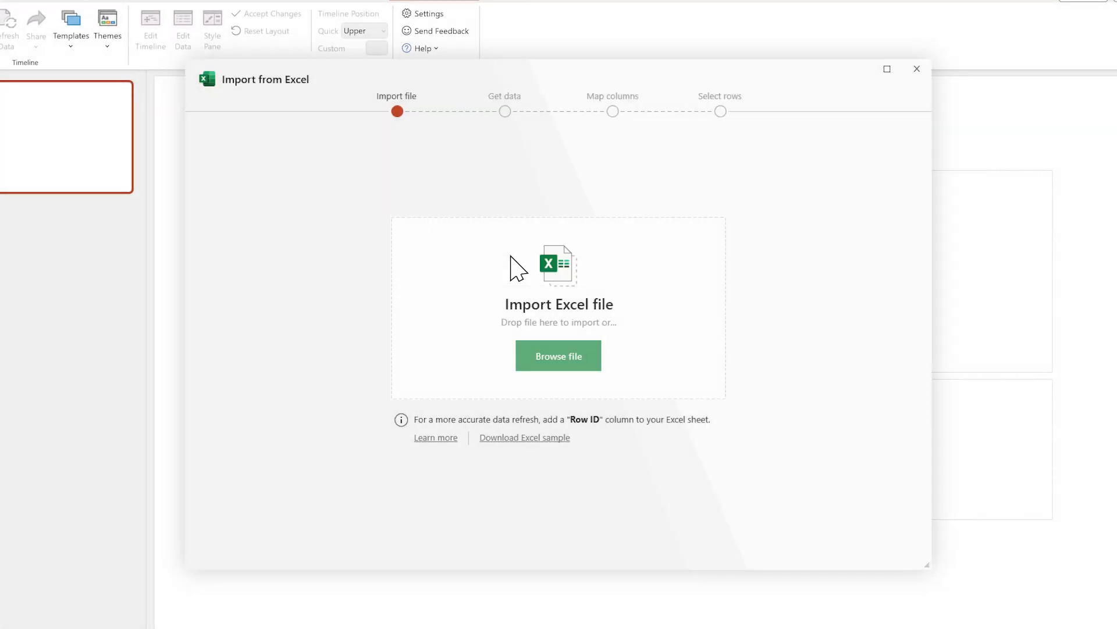
{"action": "mouse_move", "coordinate": [559, 356]}
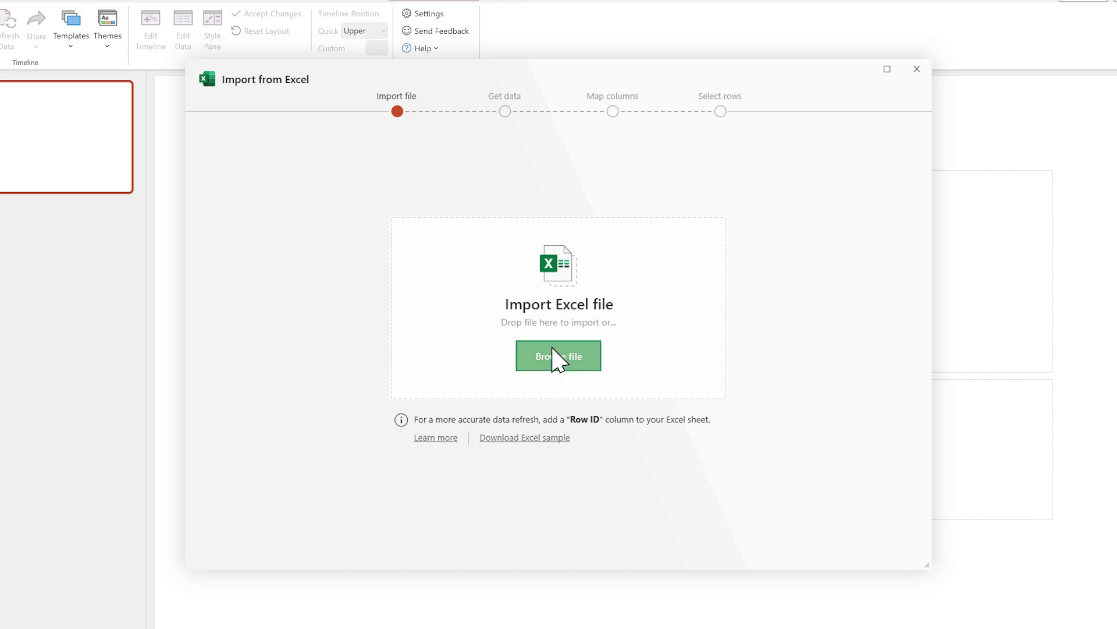
Step: Pick the Excel Timeline workbook, use the Row ID row as header and accept the column mapping
{"action": "left_click", "coordinate": [558, 357]}
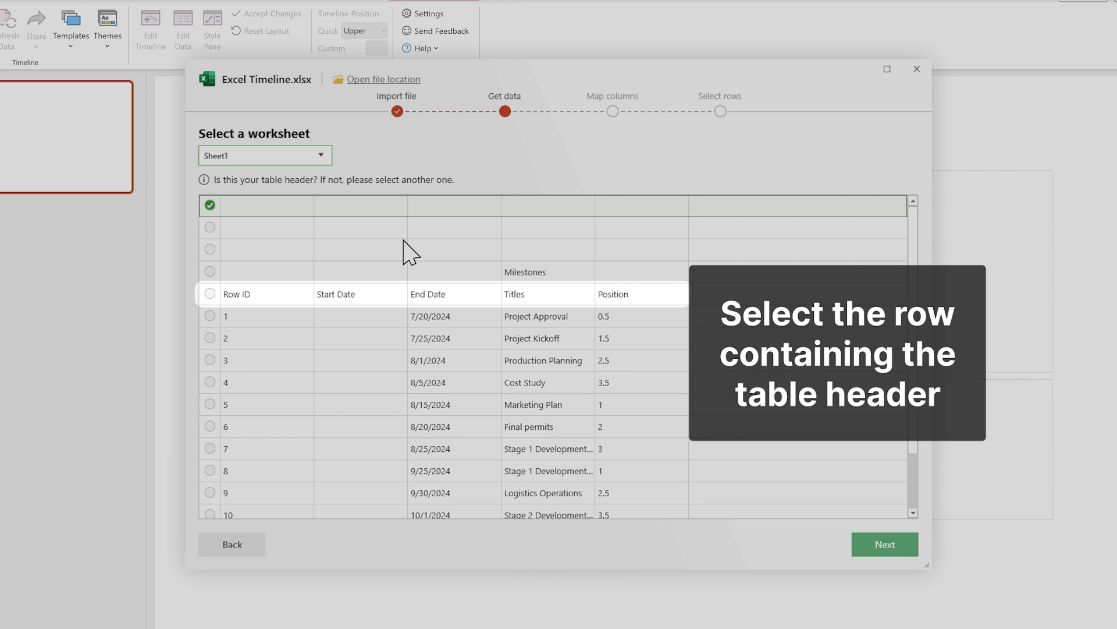
{"action": "left_click", "coordinate": [211, 293]}
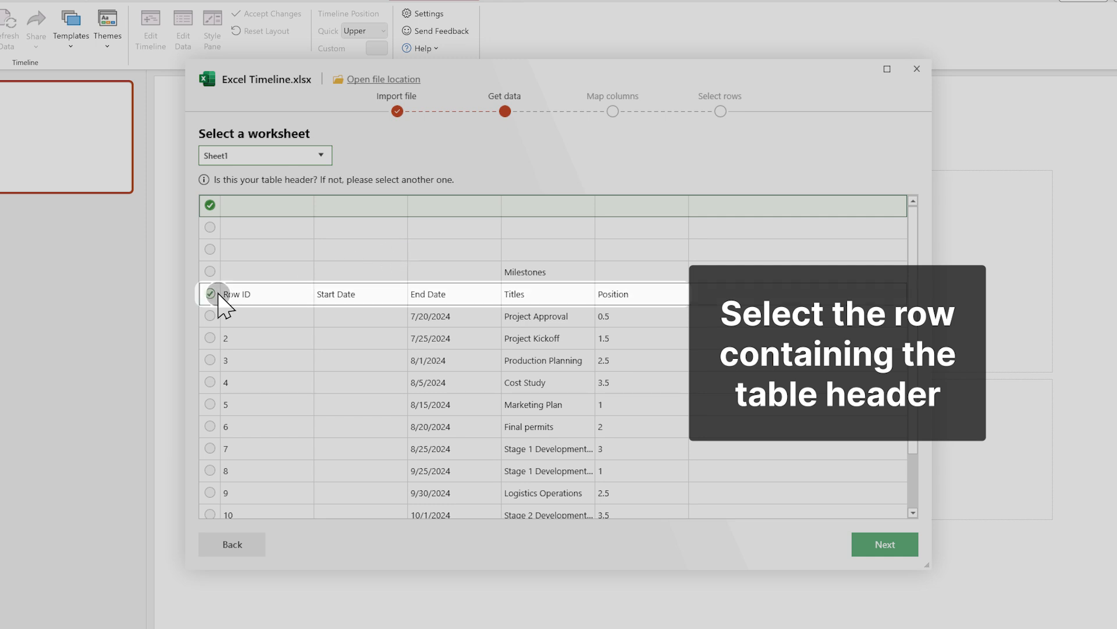
{"action": "left_click", "coordinate": [884, 544]}
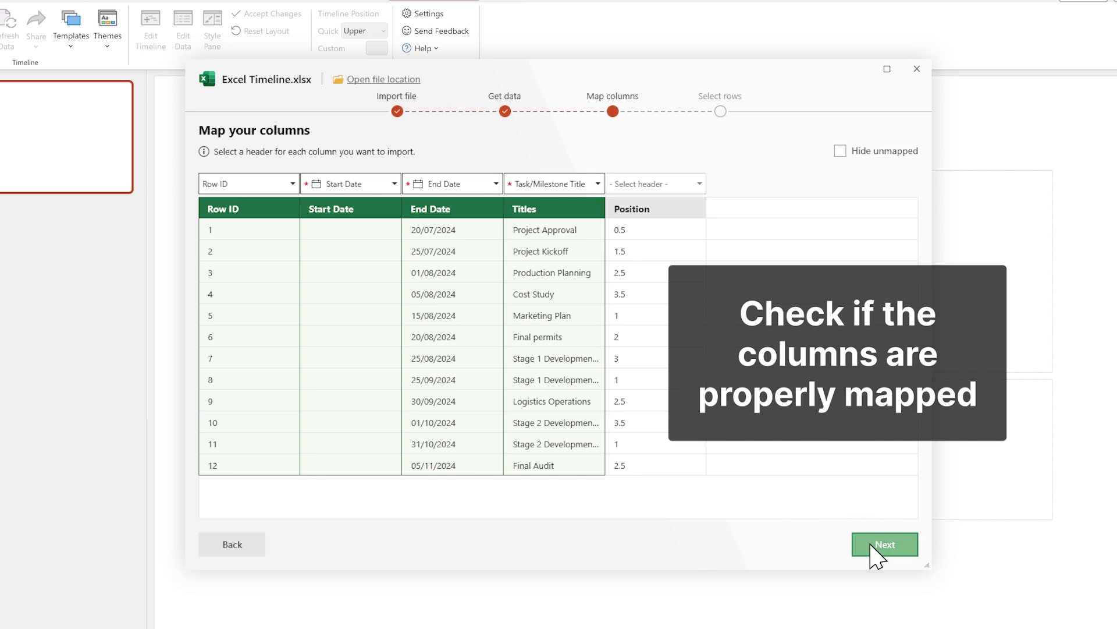
{"action": "left_click", "coordinate": [884, 544]}
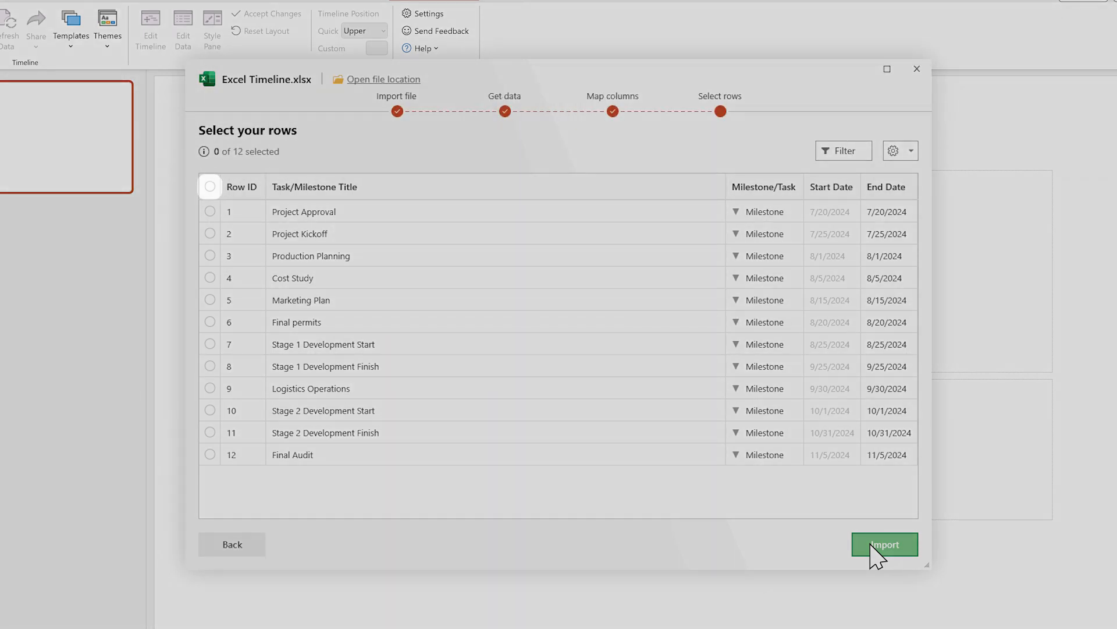
{"action": "mouse_move", "coordinate": [508, 356]}
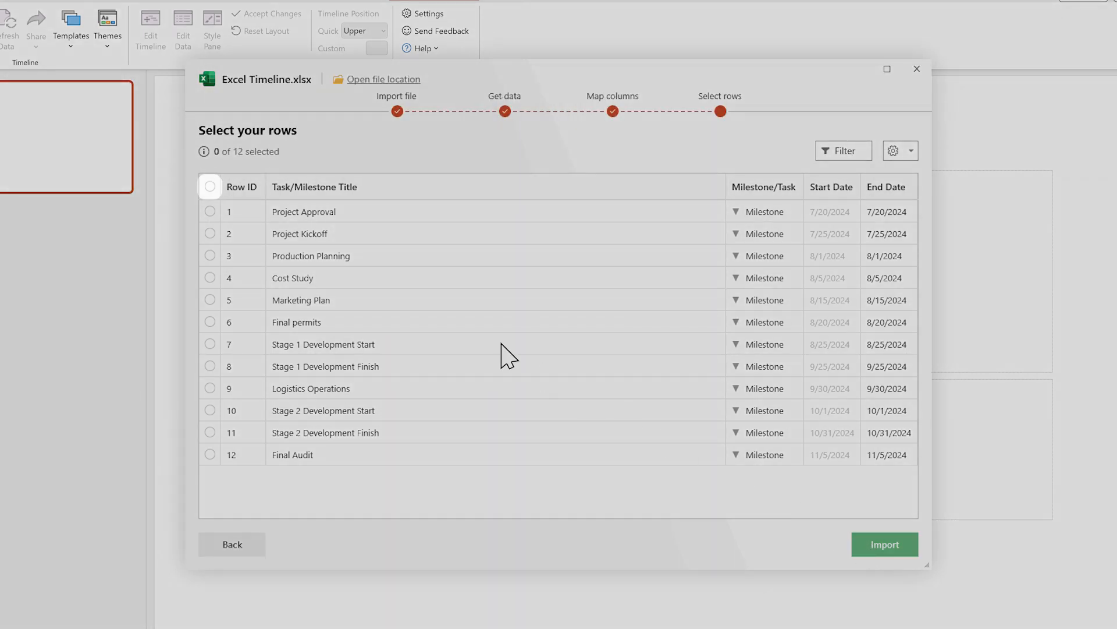
Step: Select all twelve milestone rows and import them into the timeline
{"action": "left_click", "coordinate": [210, 186]}
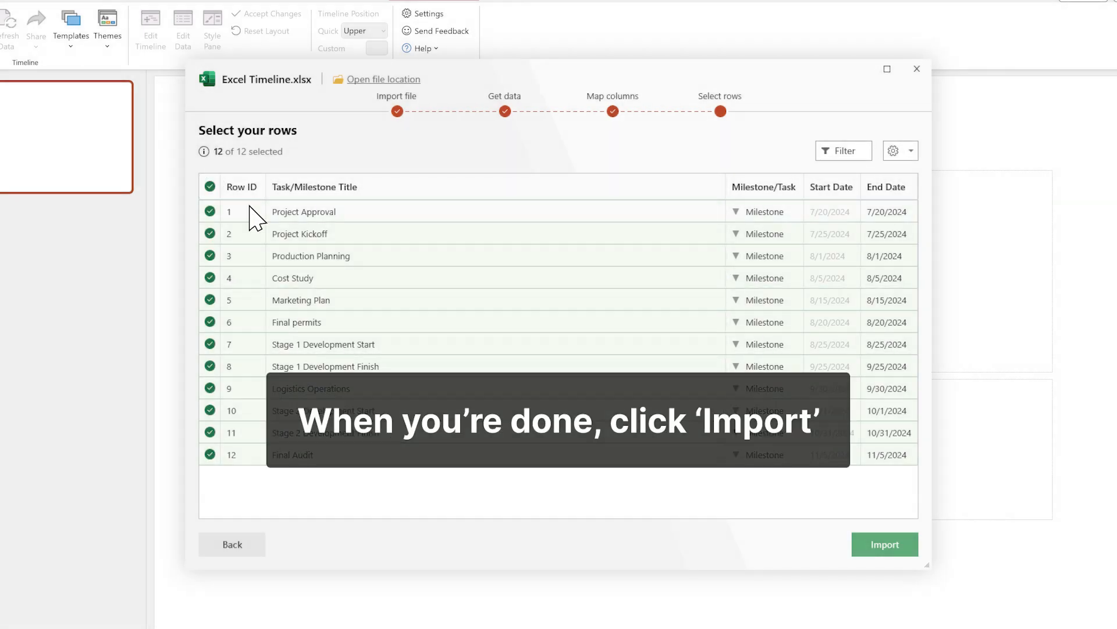
{"action": "left_click", "coordinate": [885, 544]}
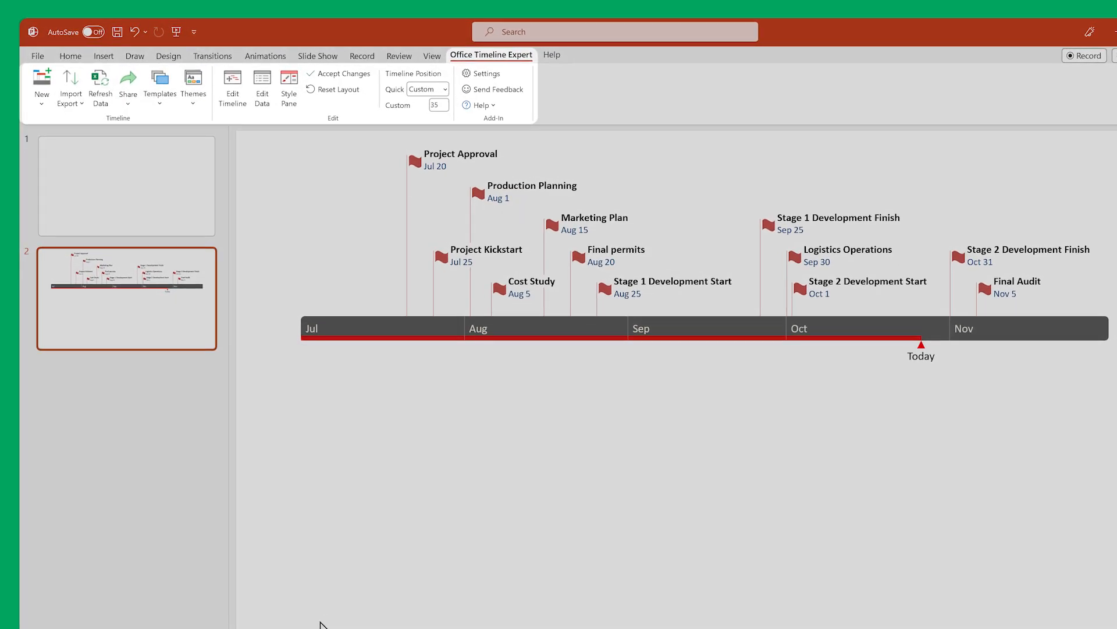
Step: Refresh the generated July-to-November timeline with updated data from the workbook
{"action": "left_click", "coordinate": [100, 85]}
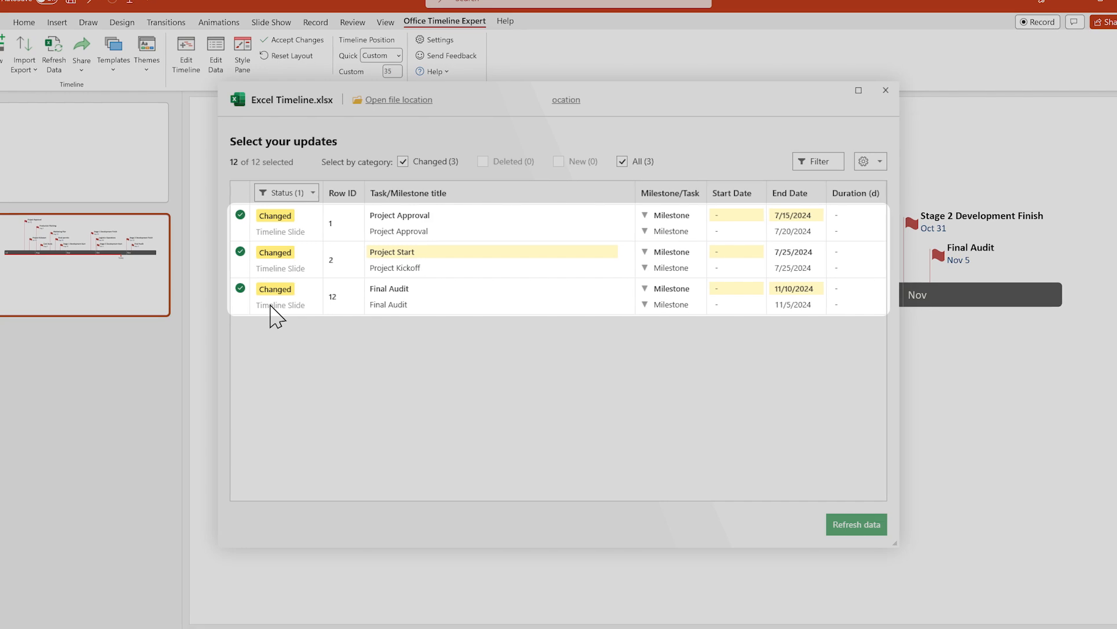
Step: Apply the three changed rows: Project Approval Jul 15, Project Start renamed, Final Audit Nov 10
{"action": "left_click", "coordinate": [856, 524]}
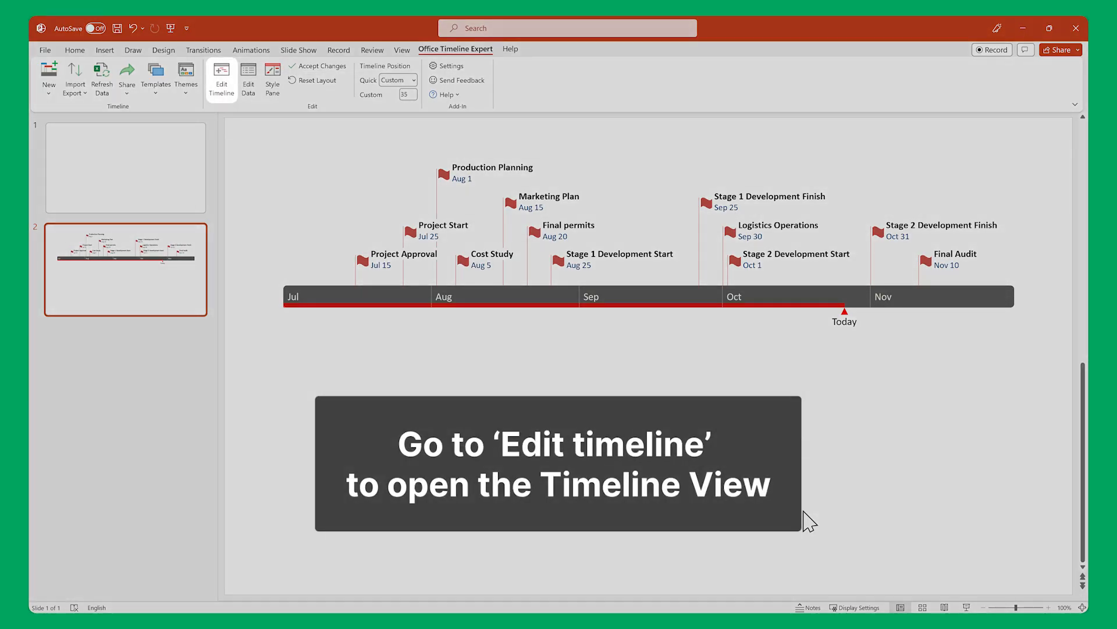
Step: Add Preparation (Jul 25–Aug 20) and Execution (Aug 25–Oct 31) task bars in the timeline editor
{"action": "left_click", "coordinate": [221, 78]}
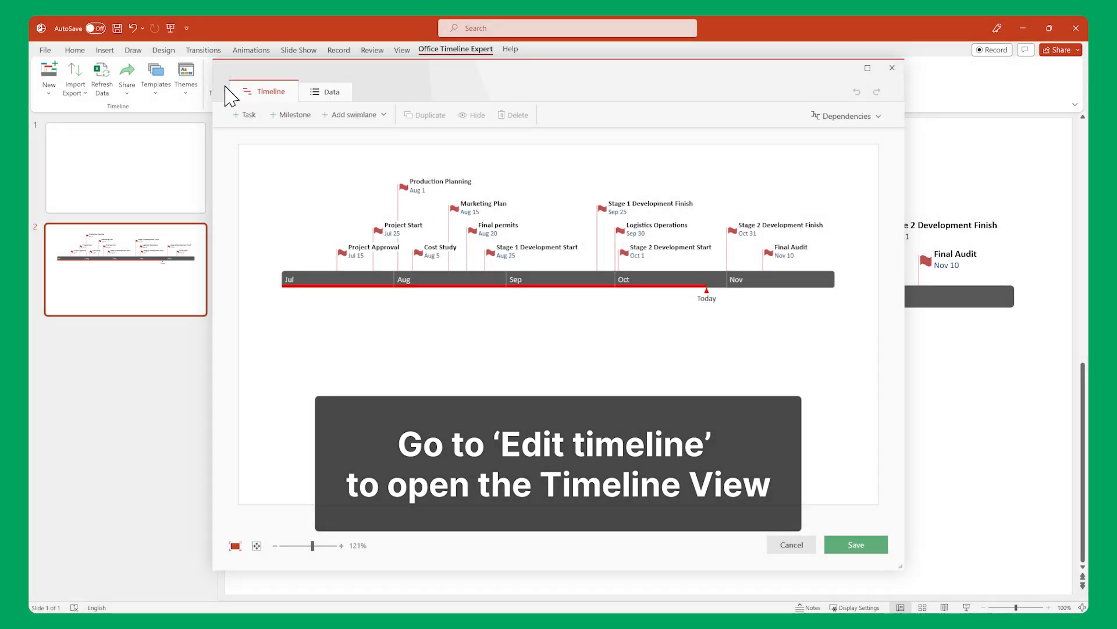
{"action": "left_click", "coordinate": [867, 68]}
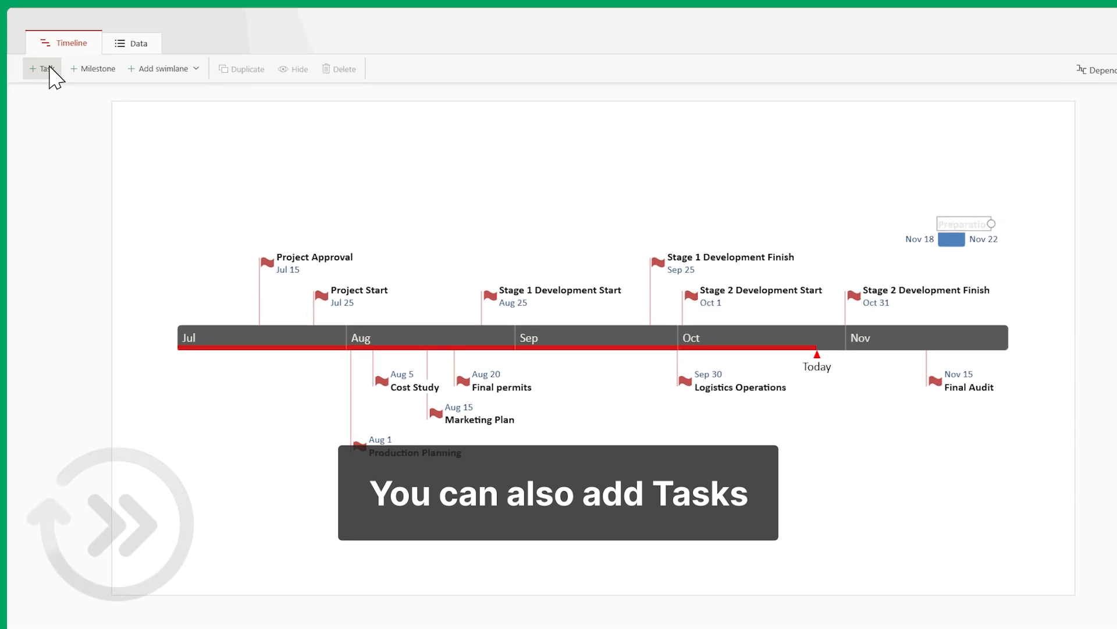
{"action": "left_click", "coordinate": [41, 69]}
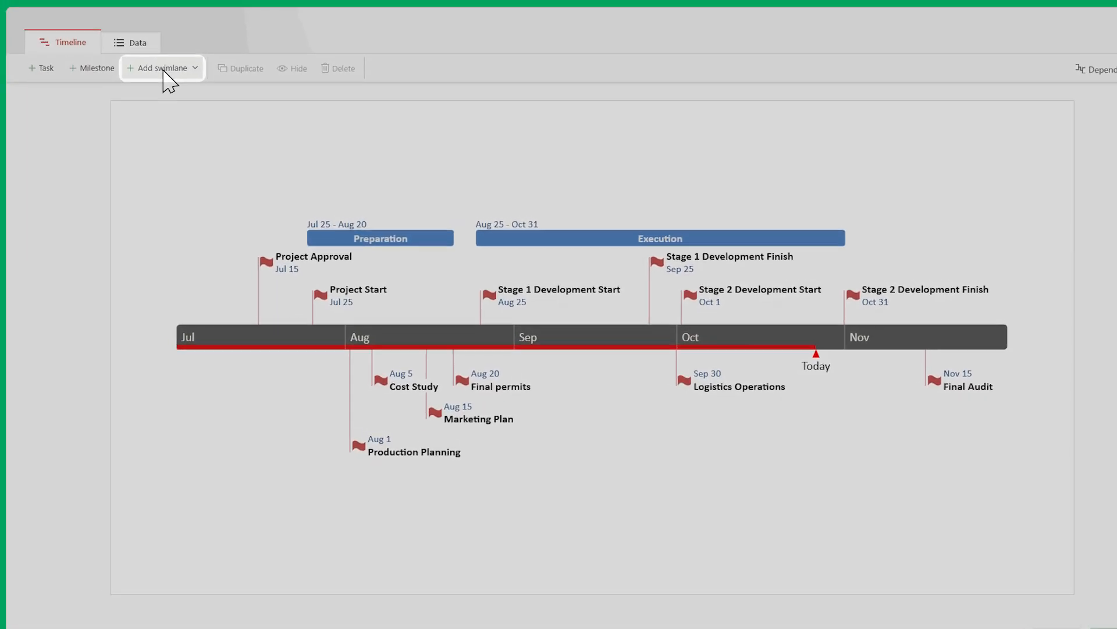
Step: Create a Planning swimlane with a Deadlines sub-swimlane holding six milestones, and save the edits
{"action": "left_click", "coordinate": [157, 67]}
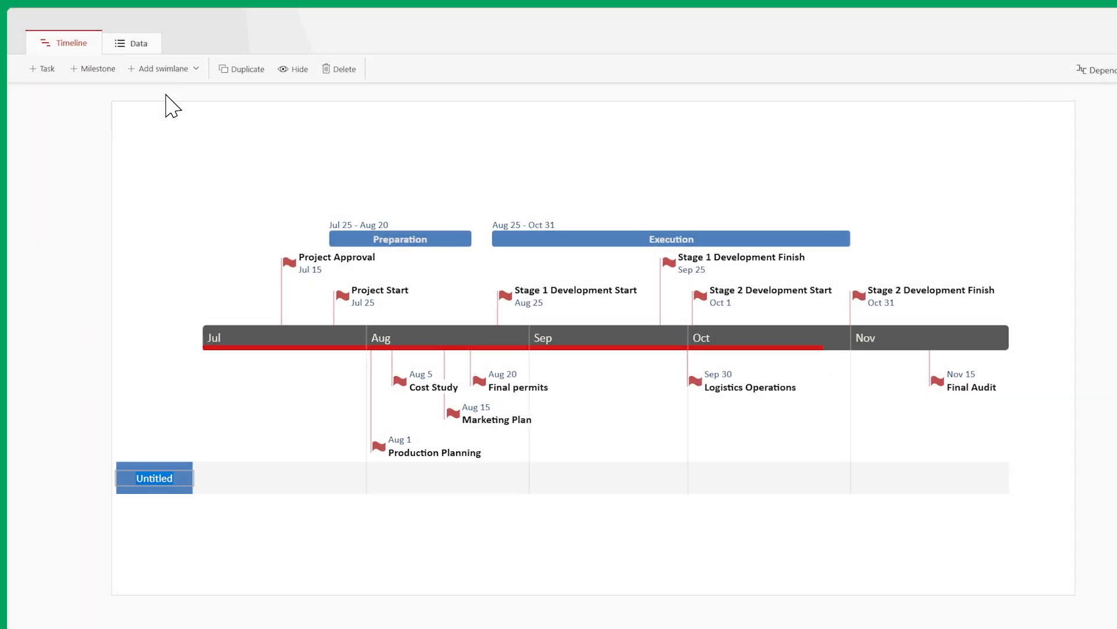
{"action": "type", "text": "Planning"}
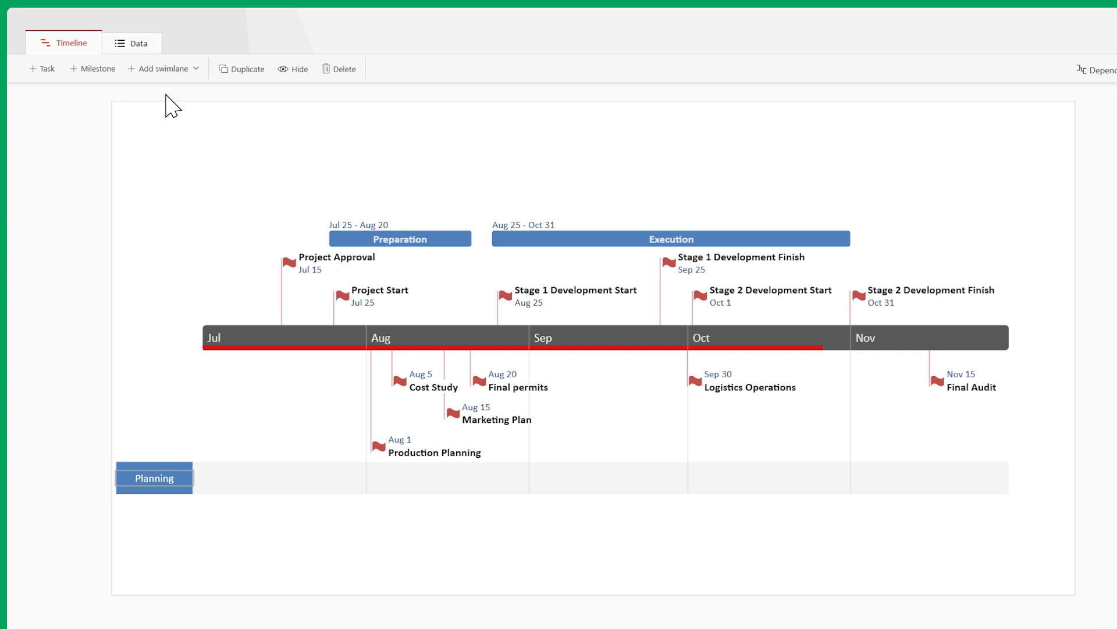
{"action": "left_click", "coordinate": [163, 68]}
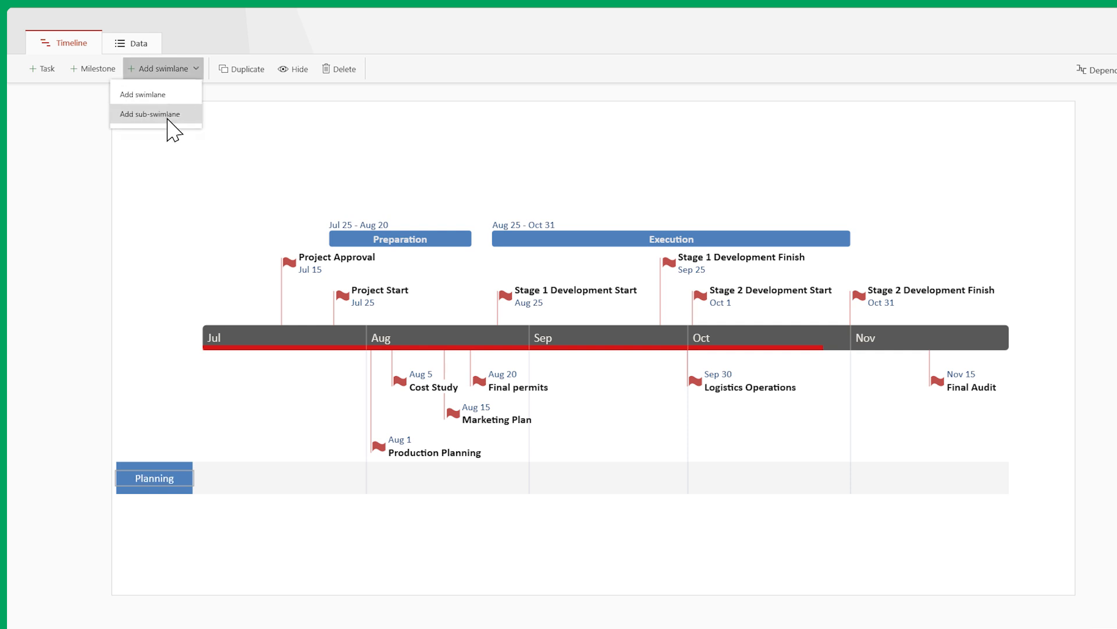
{"action": "left_click", "coordinate": [152, 114]}
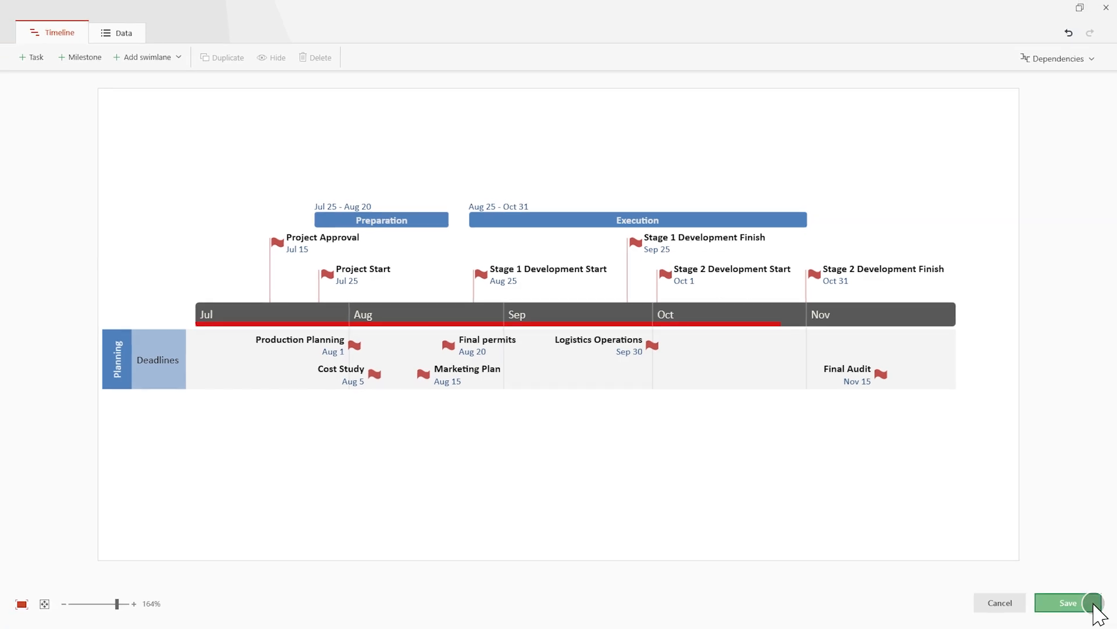
{"action": "left_click", "coordinate": [1068, 602]}
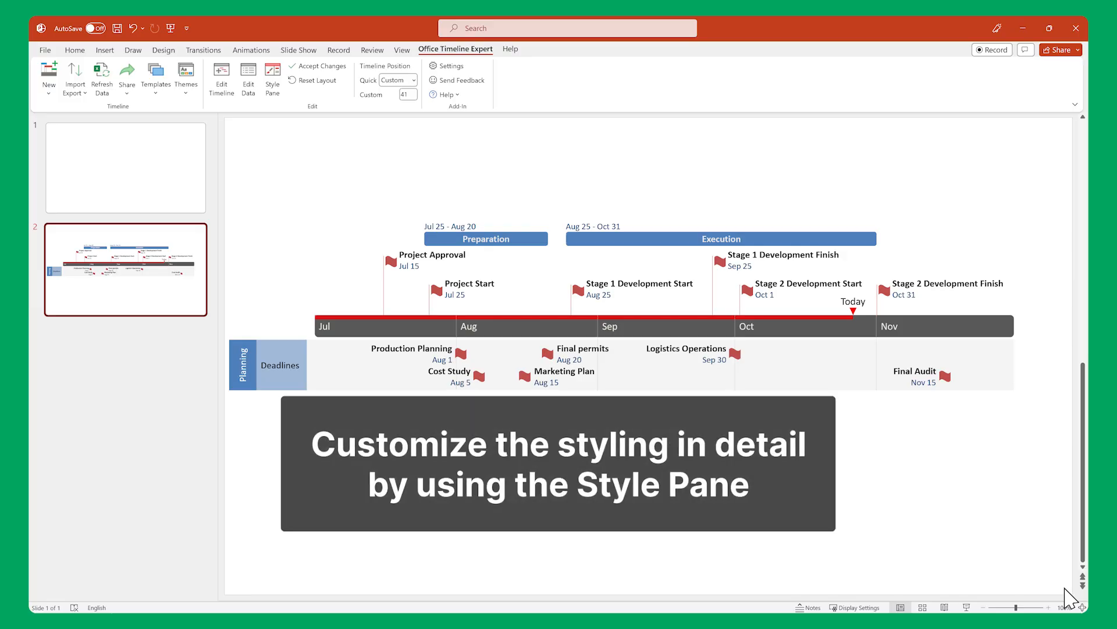
{"action": "left_click", "coordinate": [271, 77]}
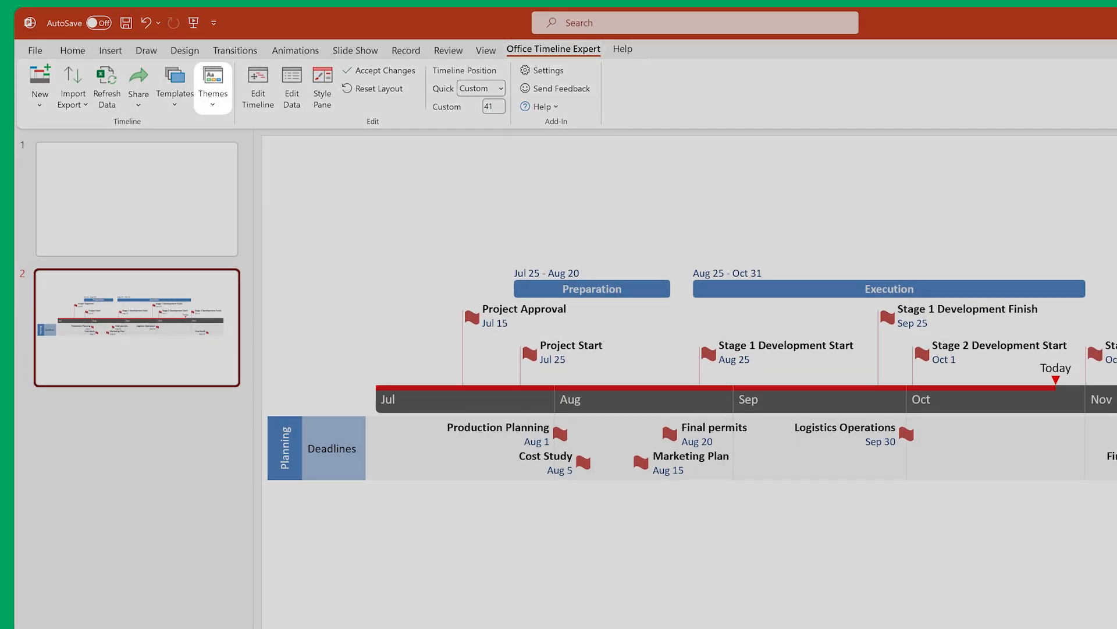
Step: Preview Precision and Outlines themes, apply Outlines, then select the timeline for copying
{"action": "left_click", "coordinate": [212, 105]}
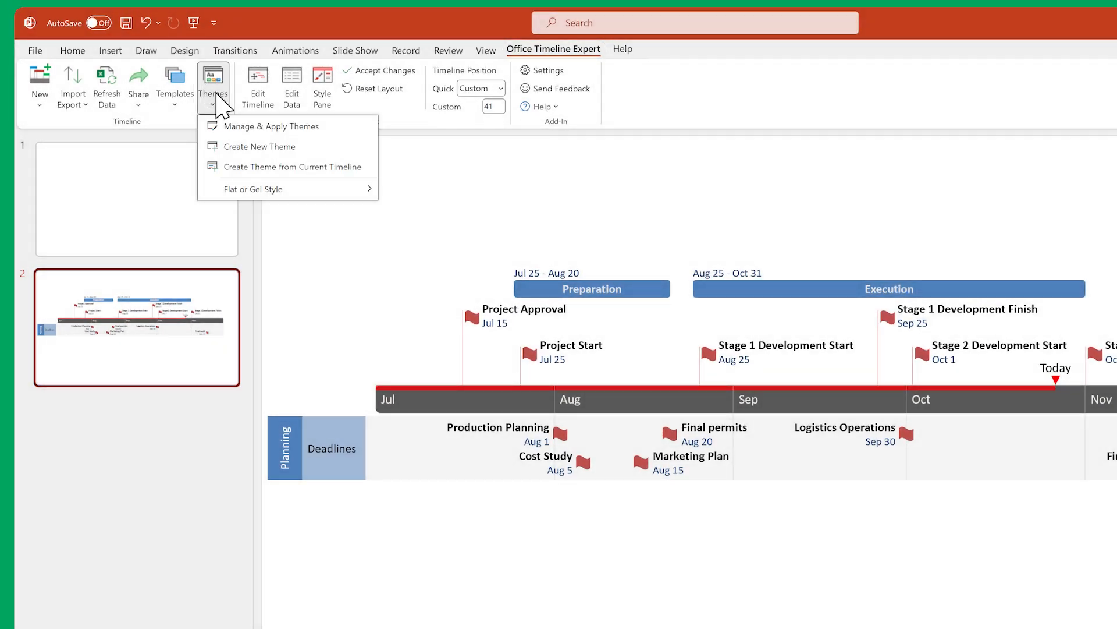
{"action": "left_click", "coordinate": [272, 125]}
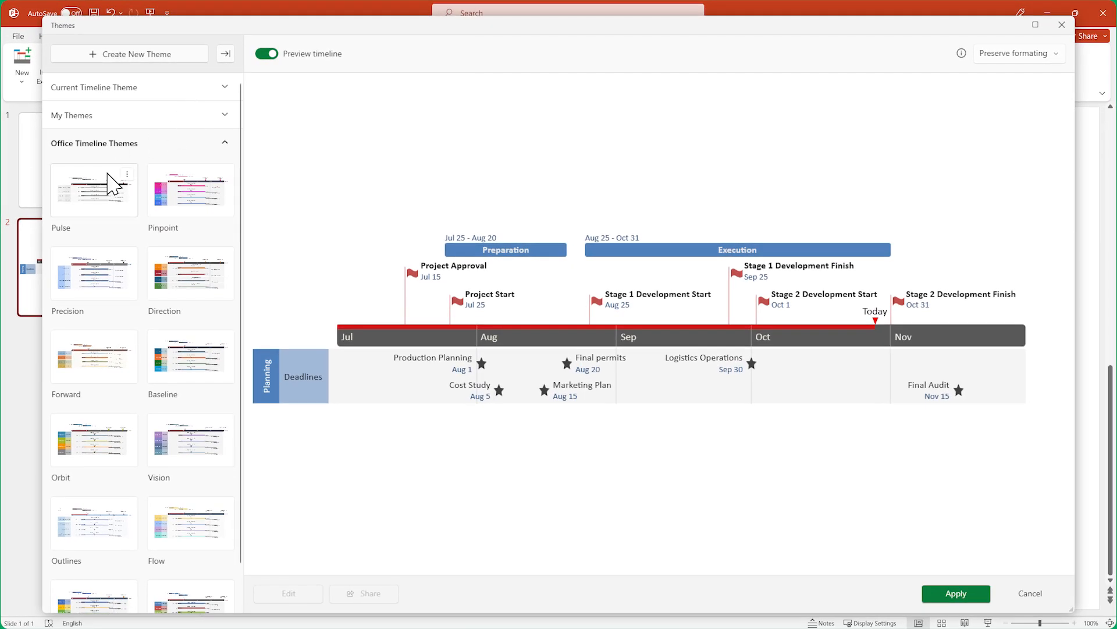
{"action": "left_click", "coordinate": [93, 272]}
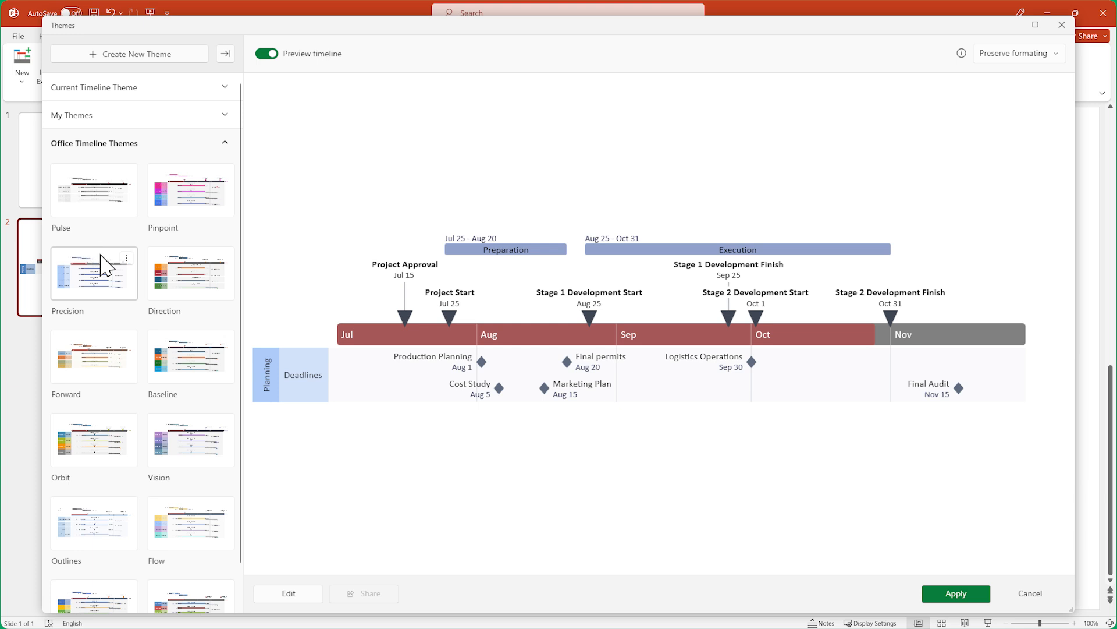
{"action": "left_click", "coordinate": [93, 523]}
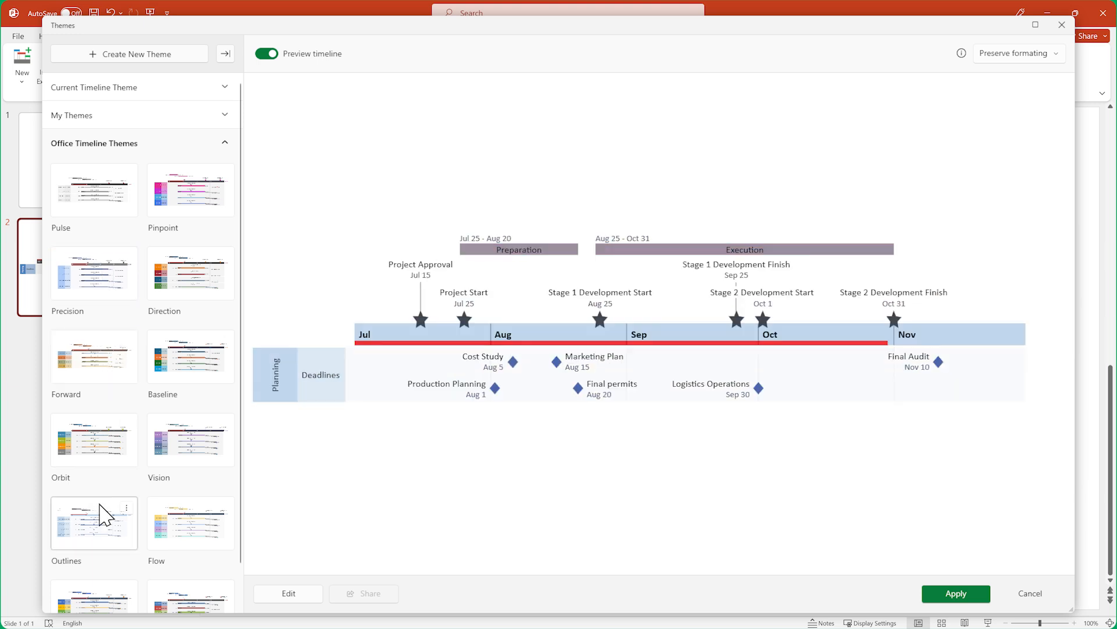
{"action": "left_click", "coordinate": [955, 593]}
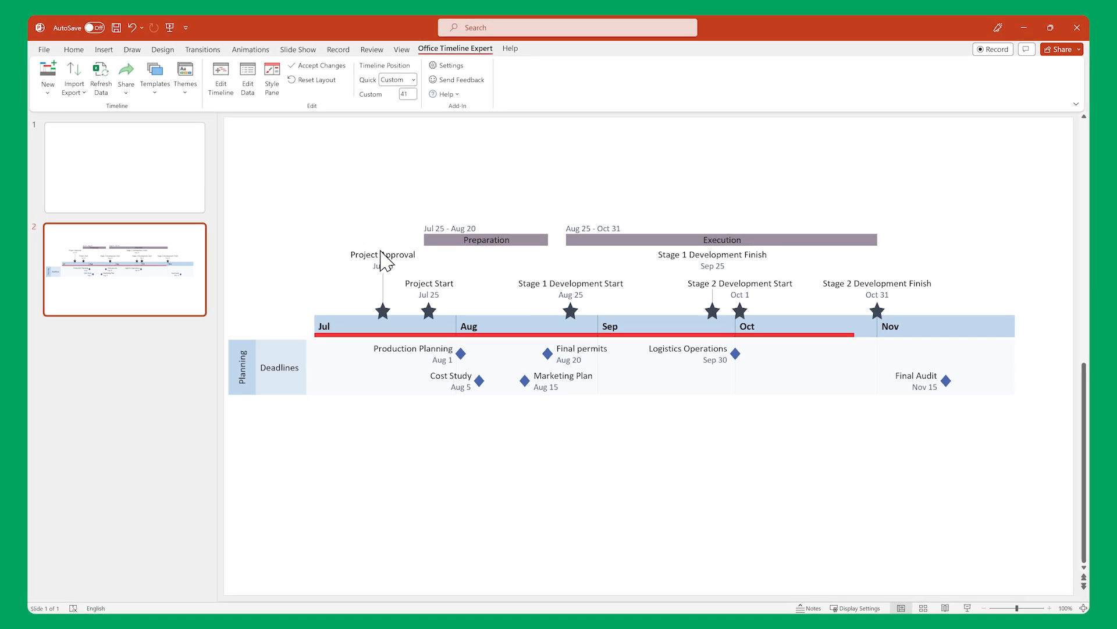
{"action": "left_click", "coordinate": [126, 78]}
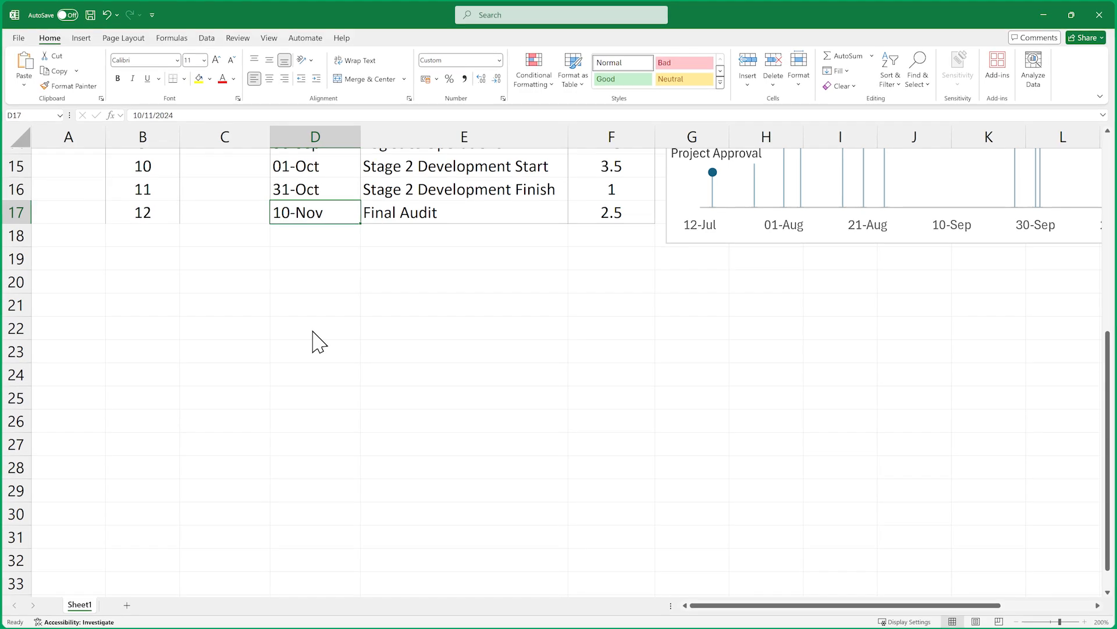
Step: Paste the copied timeline as a picture below the milestone table
{"action": "key", "text": "ctrl+v"}
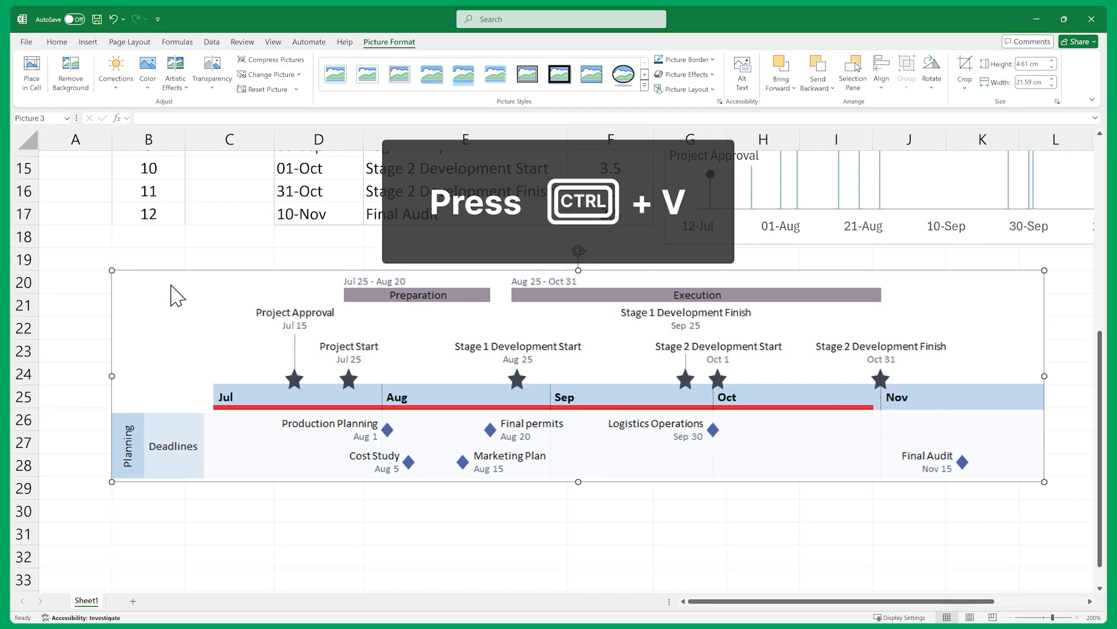
{"action": "key", "text": "ctrl+v"}
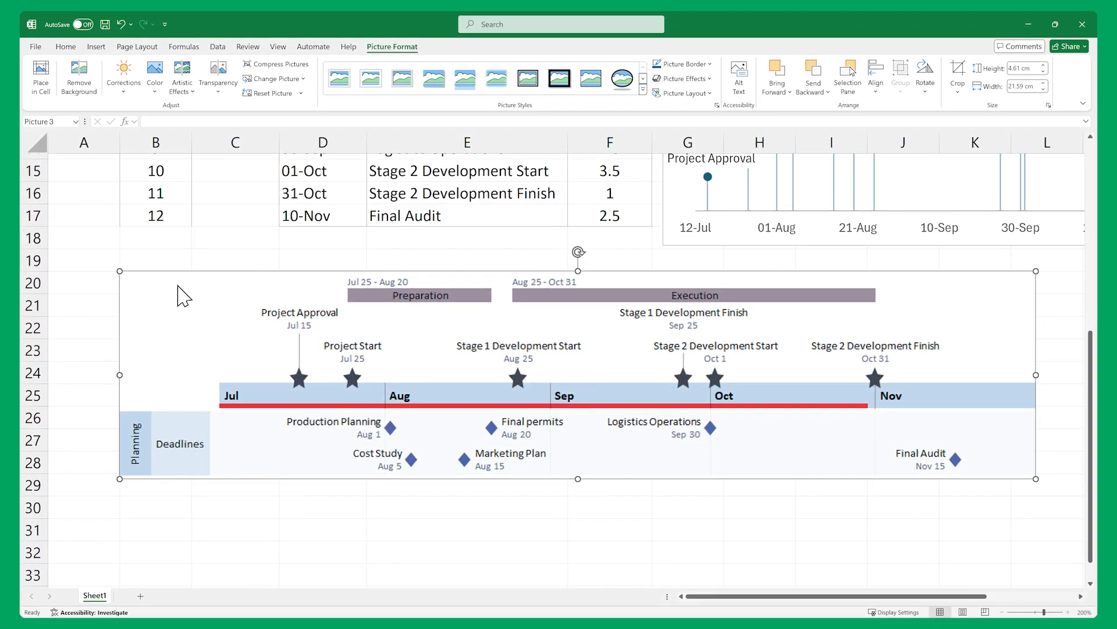